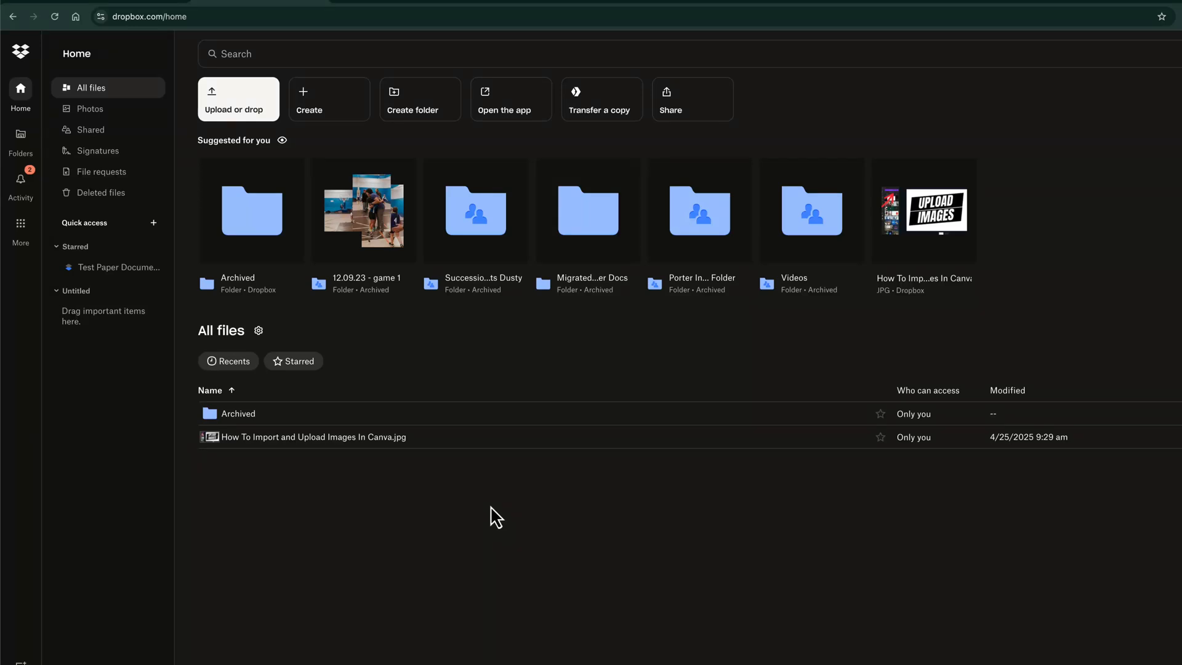
mouse_move(492, 513)
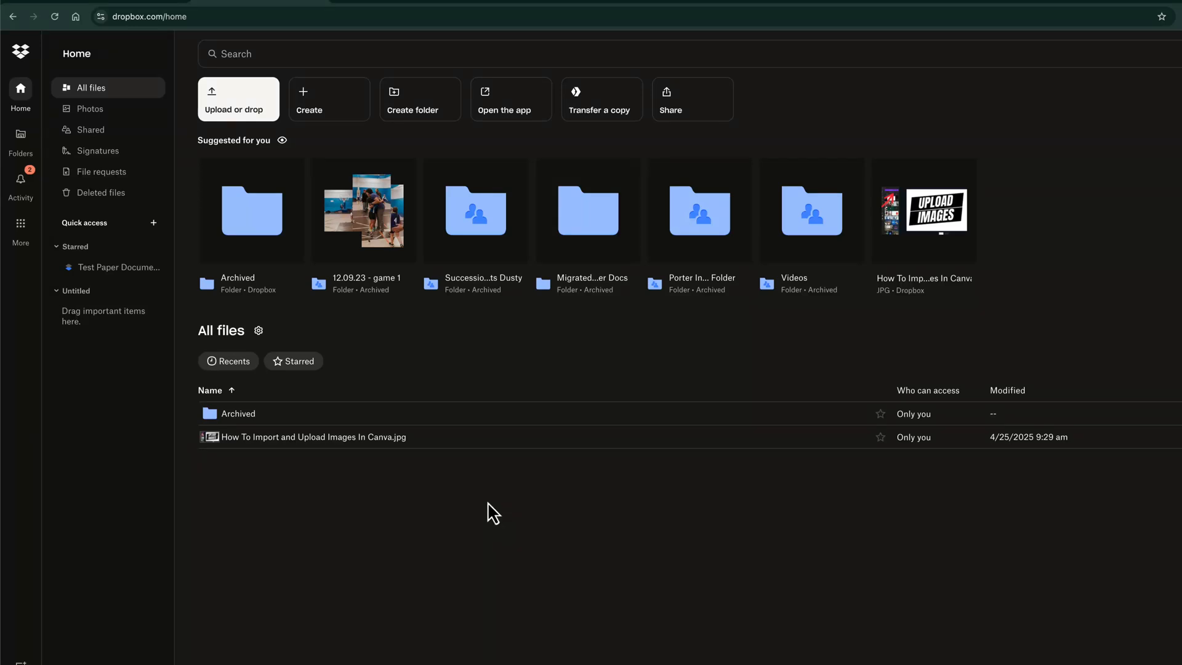
mouse_move(484, 506)
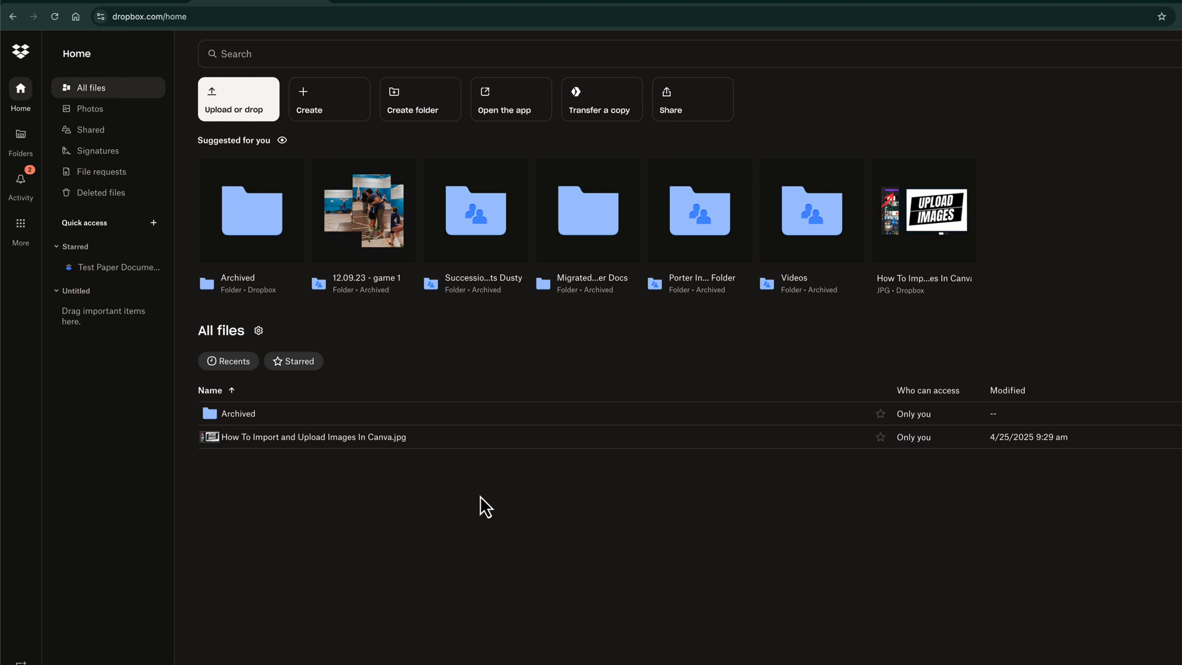
mouse_move(511, 490)
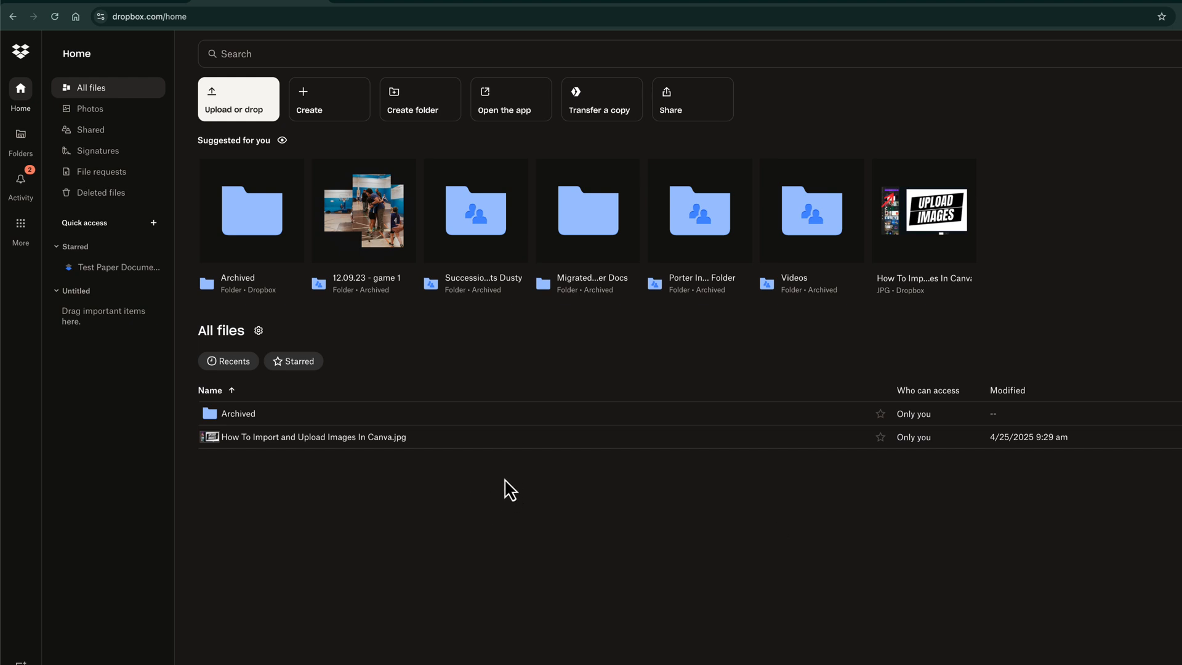
mouse_move(500, 490)
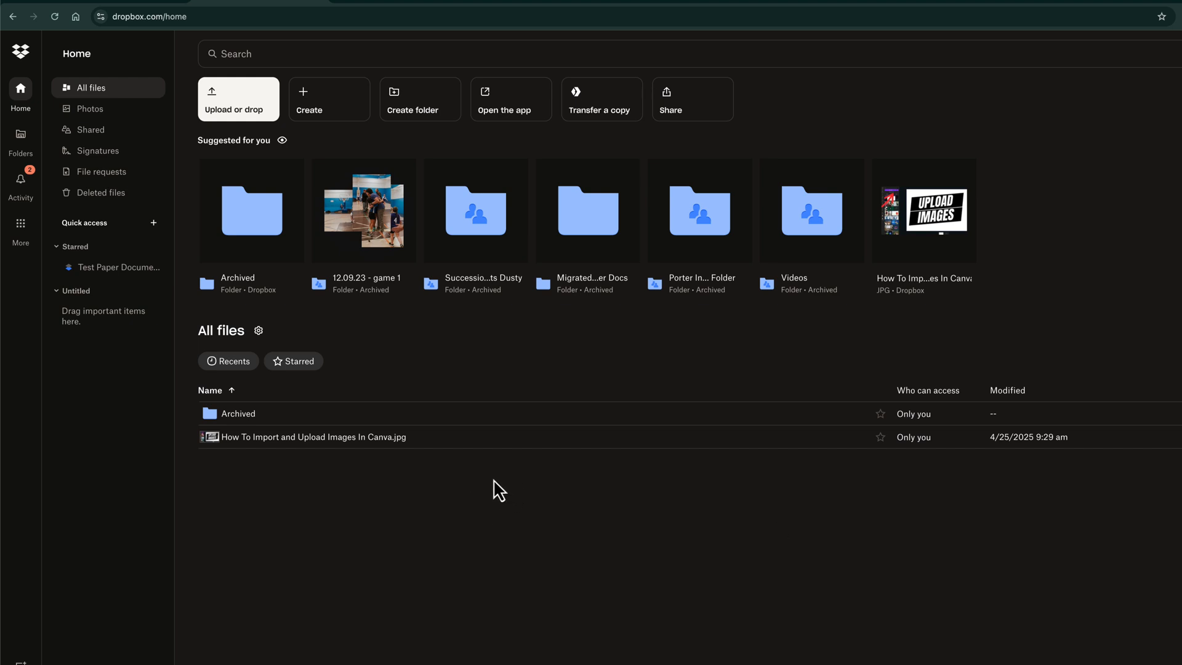
mouse_move(491, 490)
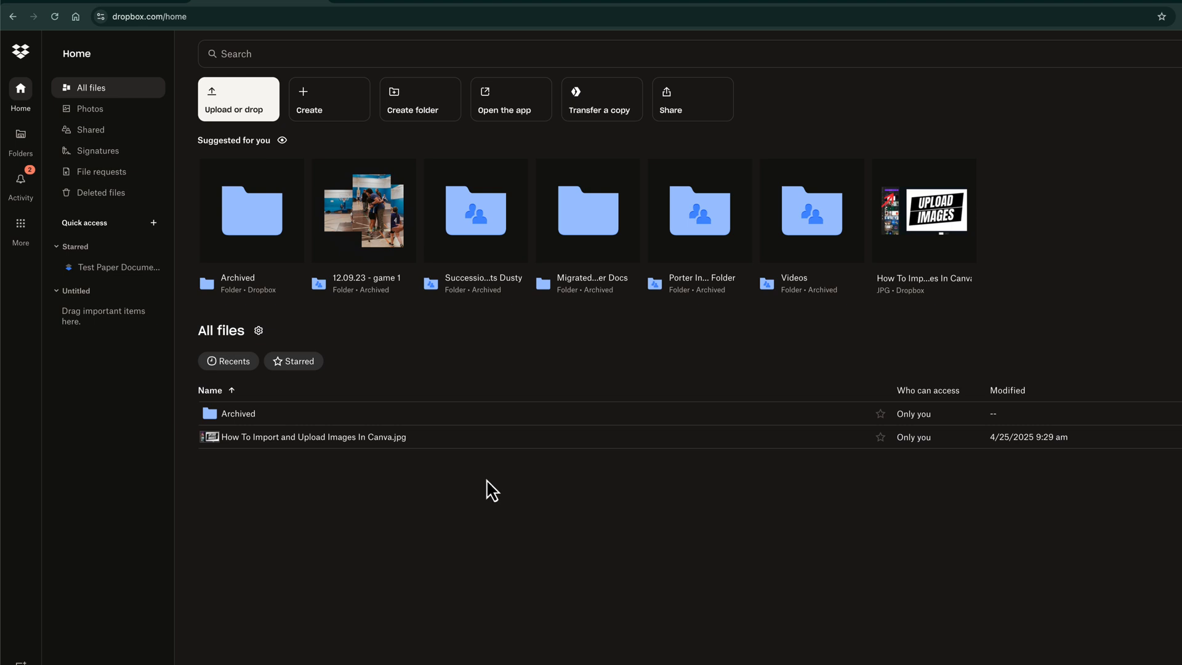
mouse_move(595, 595)
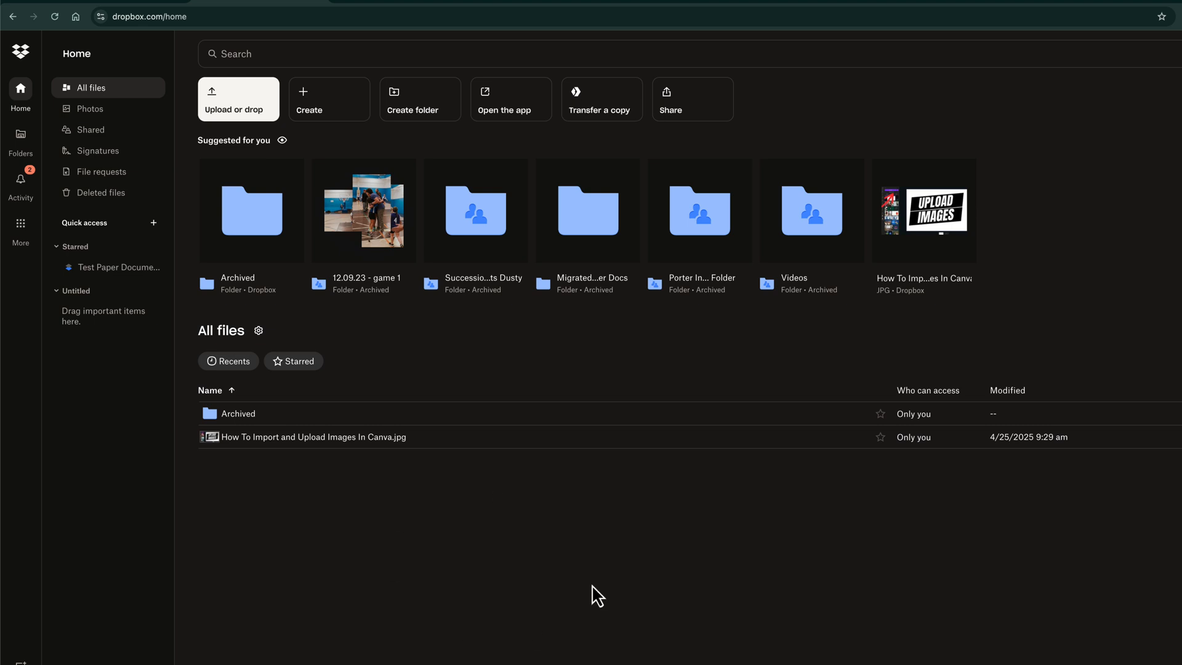
mouse_move(475, 532)
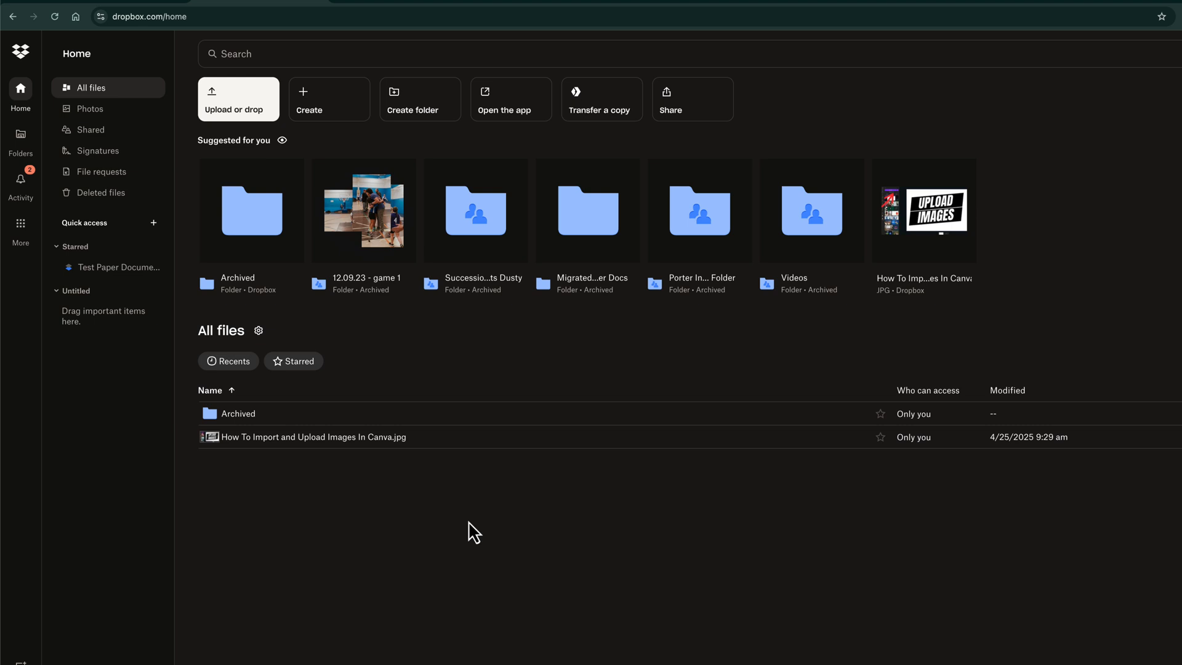
mouse_move(91, 88)
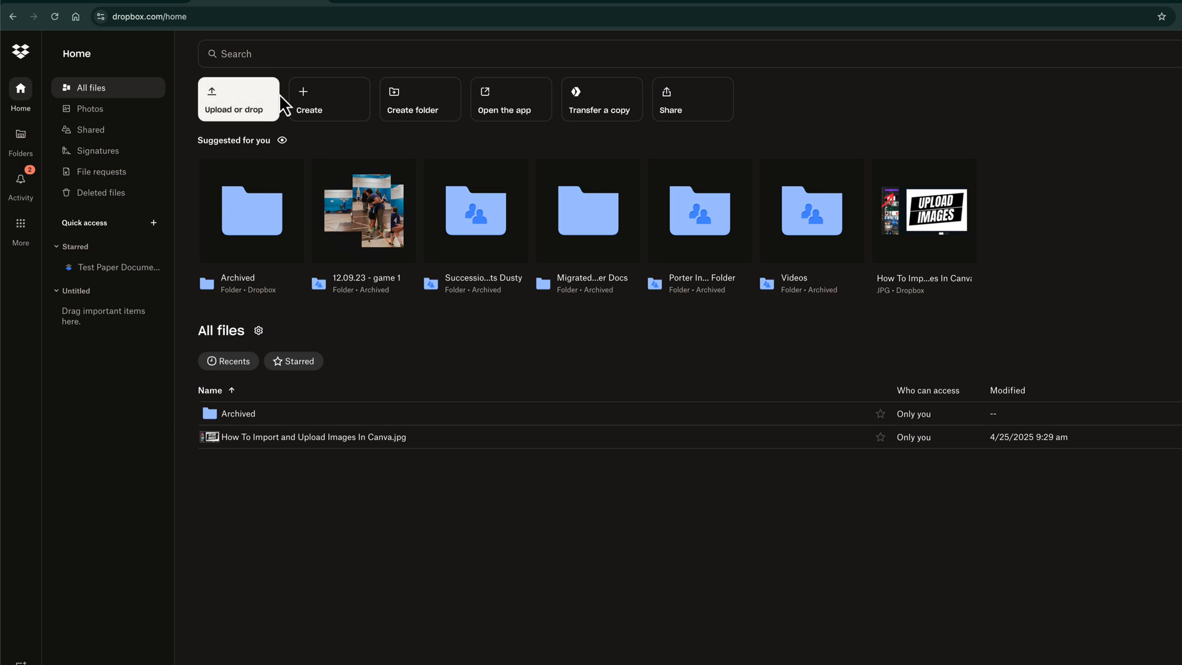
mouse_move(312, 115)
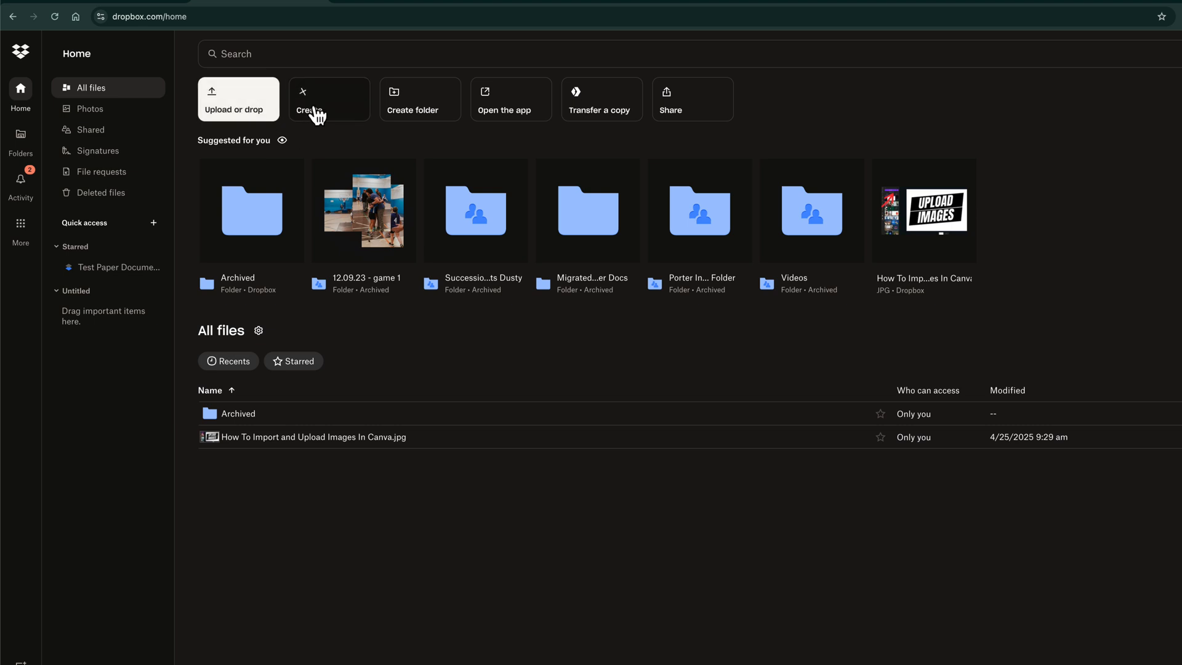
Open the macOS file picker through Dropbox's Create > Upload > Files
click(308, 99)
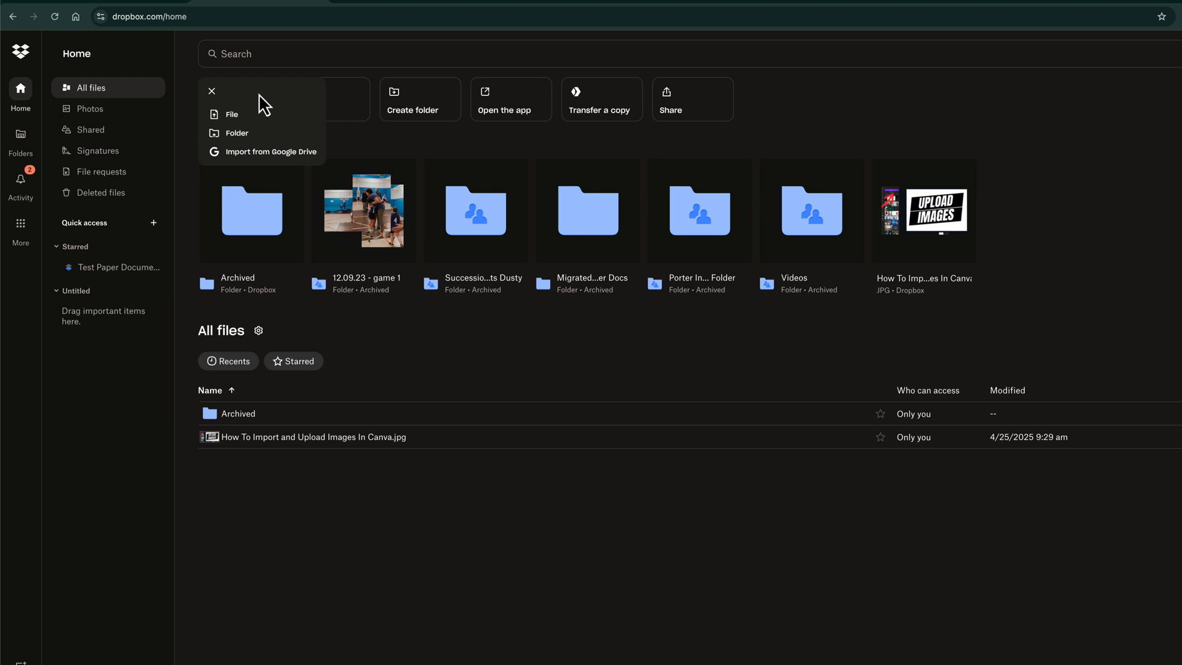
mouse_move(249, 133)
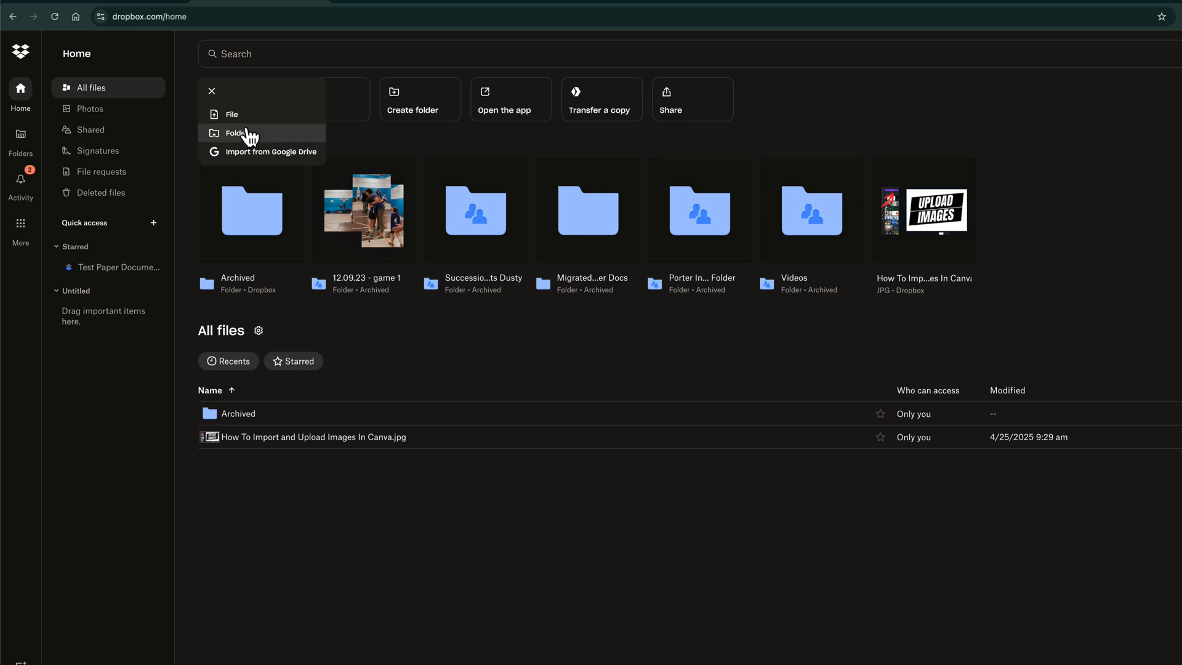
mouse_move(365, 149)
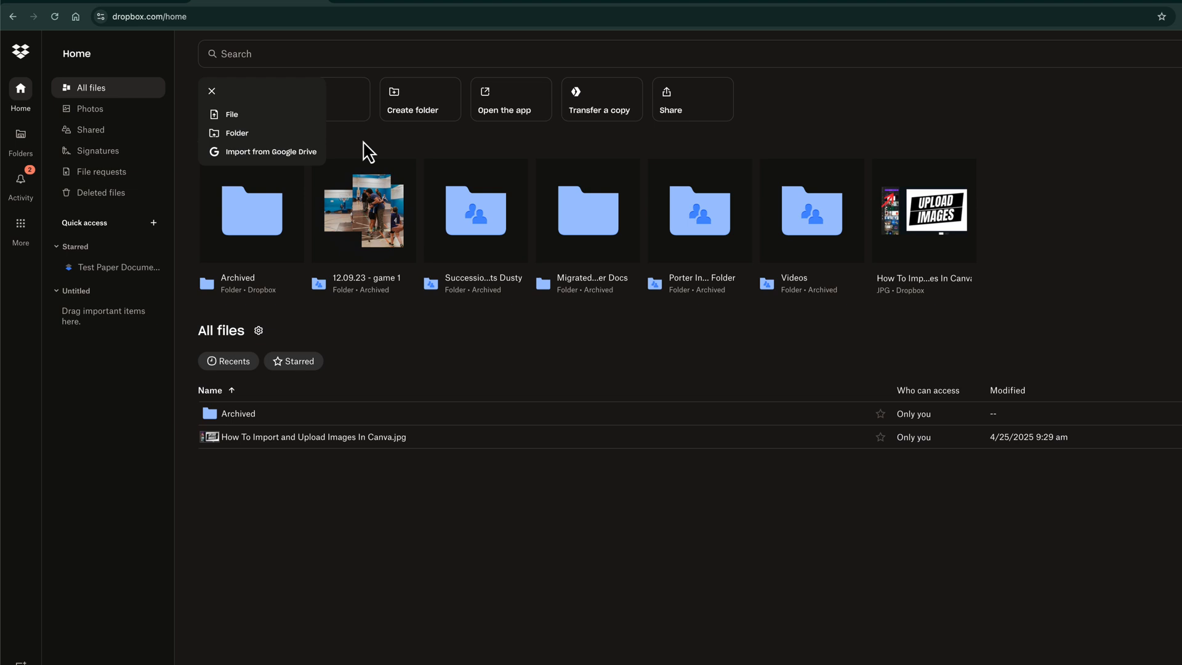
click(330, 98)
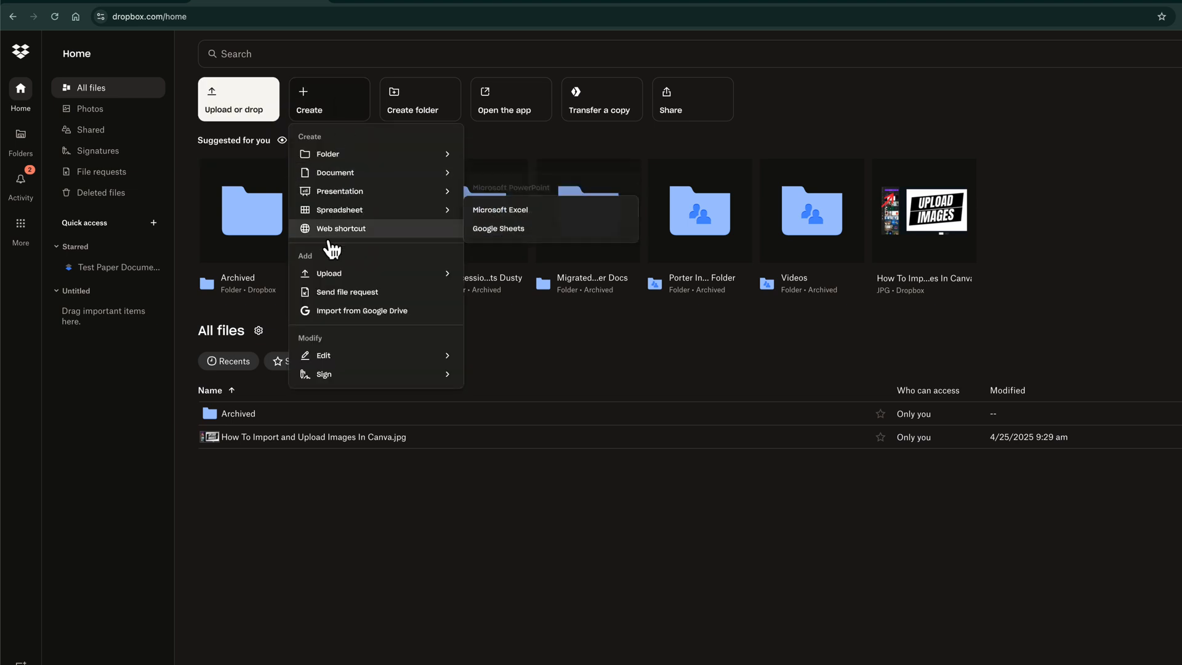
click(328, 273)
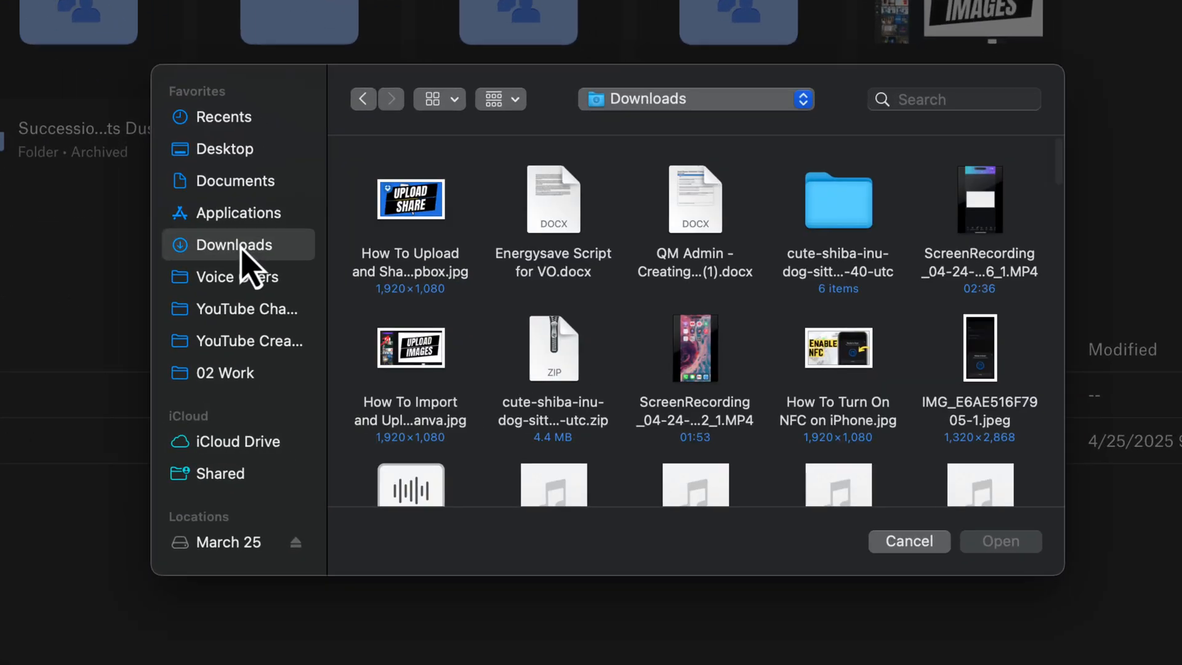
Upload the Upload and Share image, two Word documents and a screen recording from Downloads
click(694, 198)
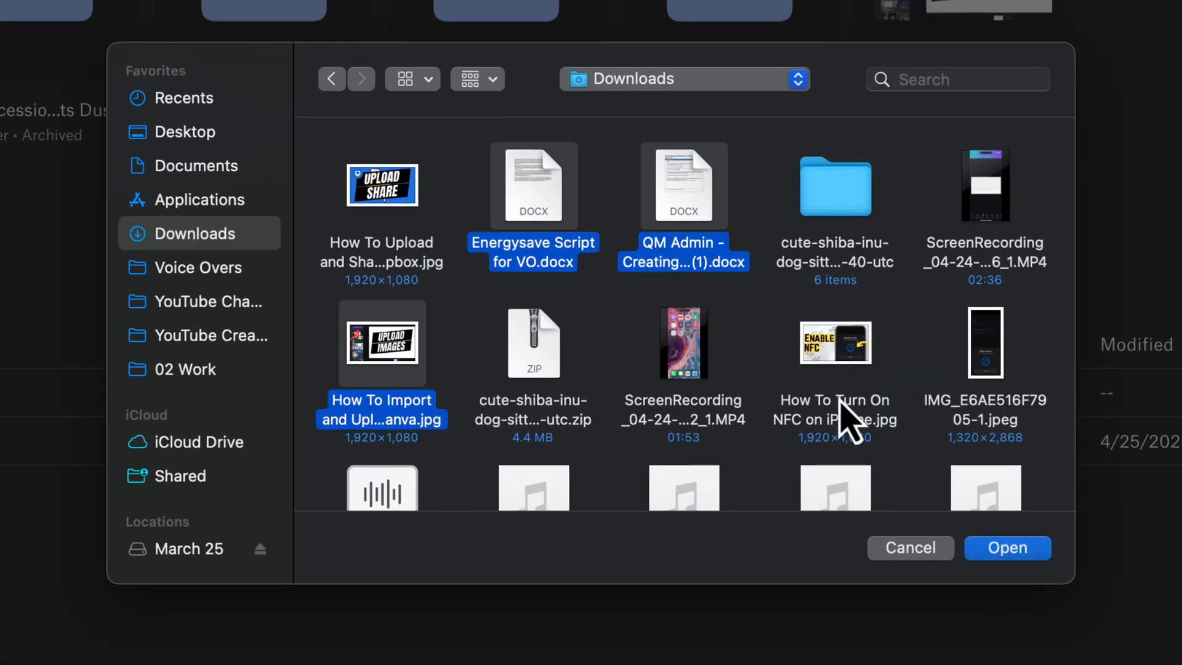
click(984, 185)
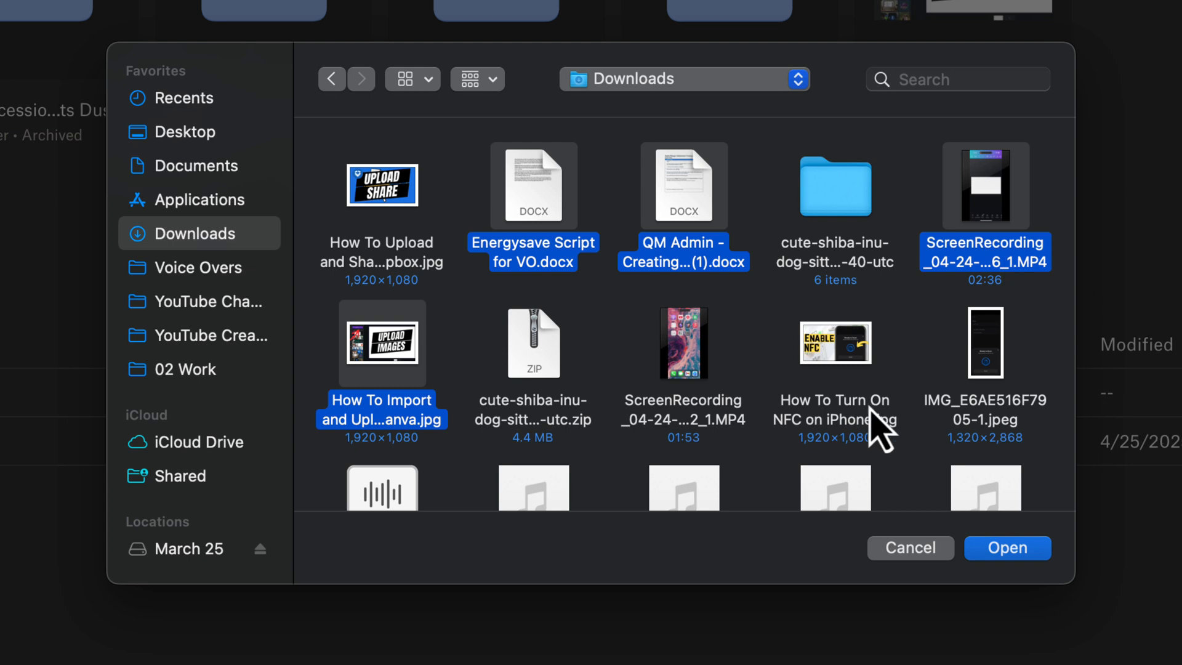
mouse_move(848, 355)
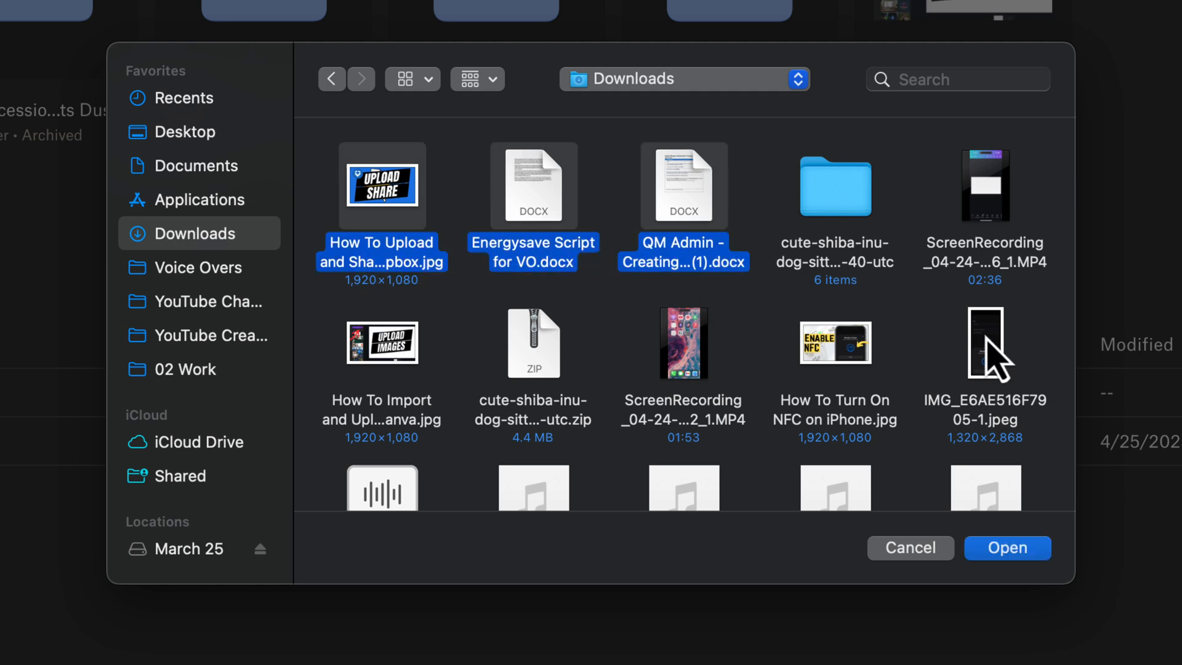
click(984, 185)
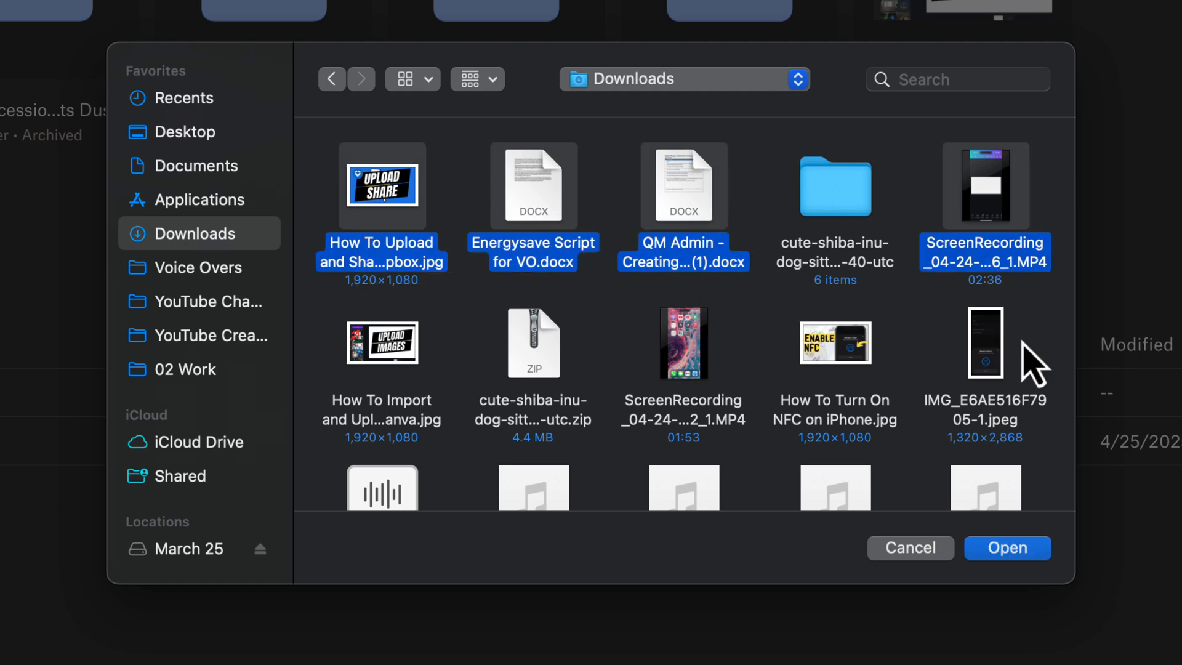
click(1007, 547)
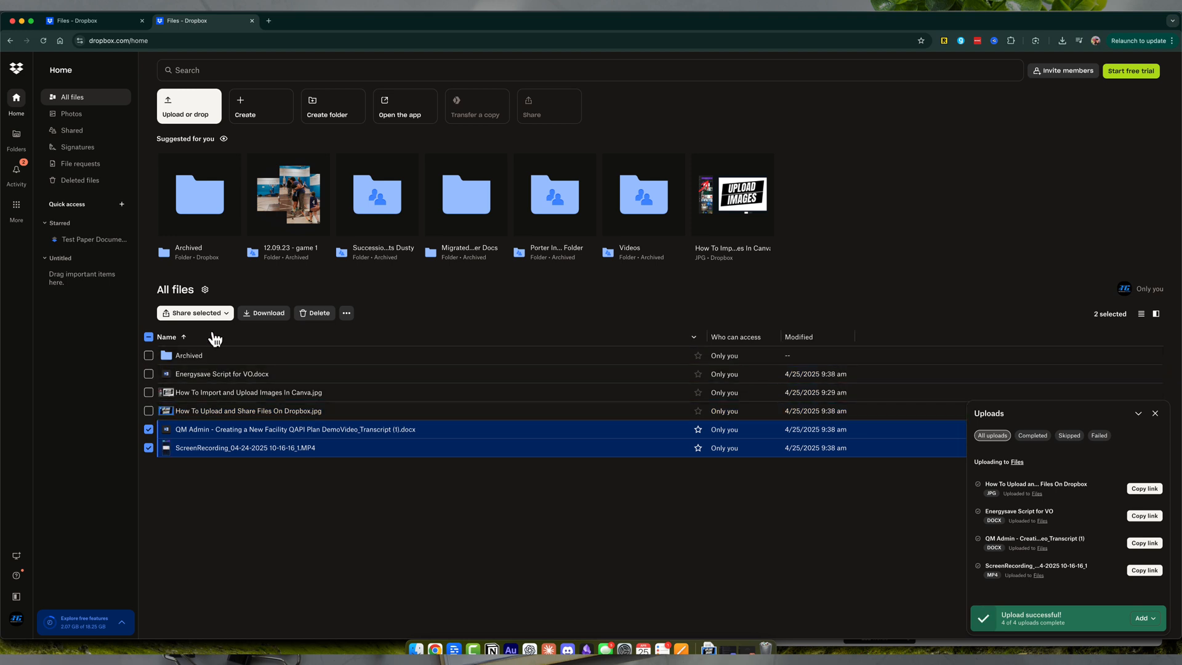
Deselect the files and preview How To Upload and Share Files On Dropbox.jpg
click(316, 507)
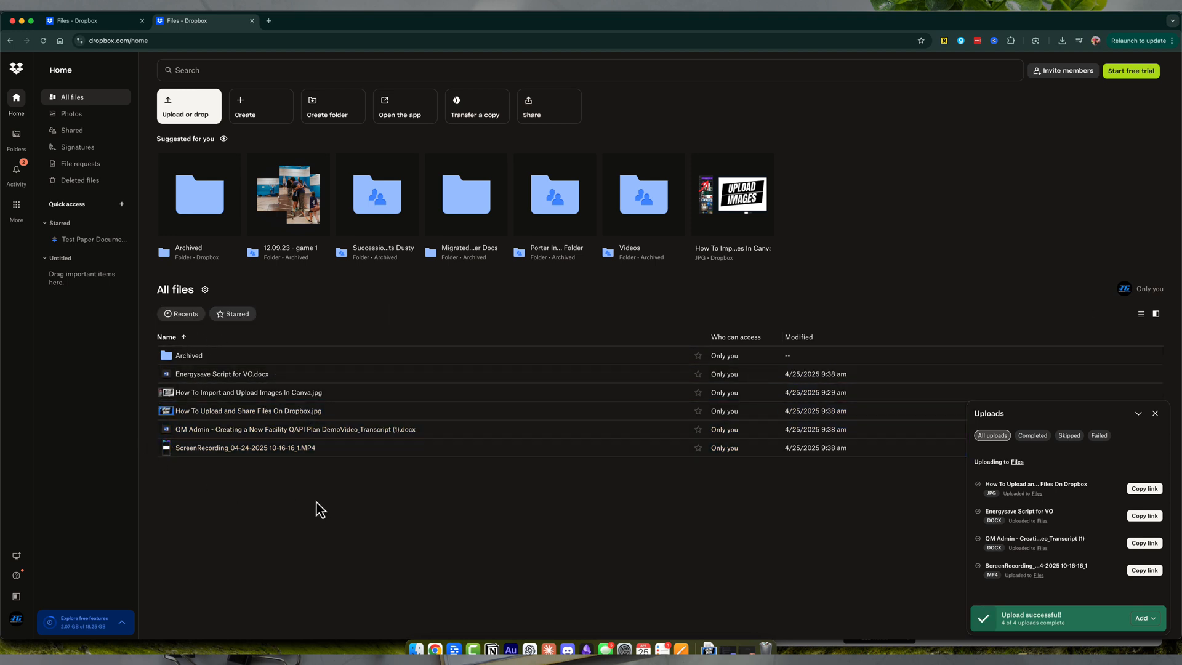
mouse_move(374, 481)
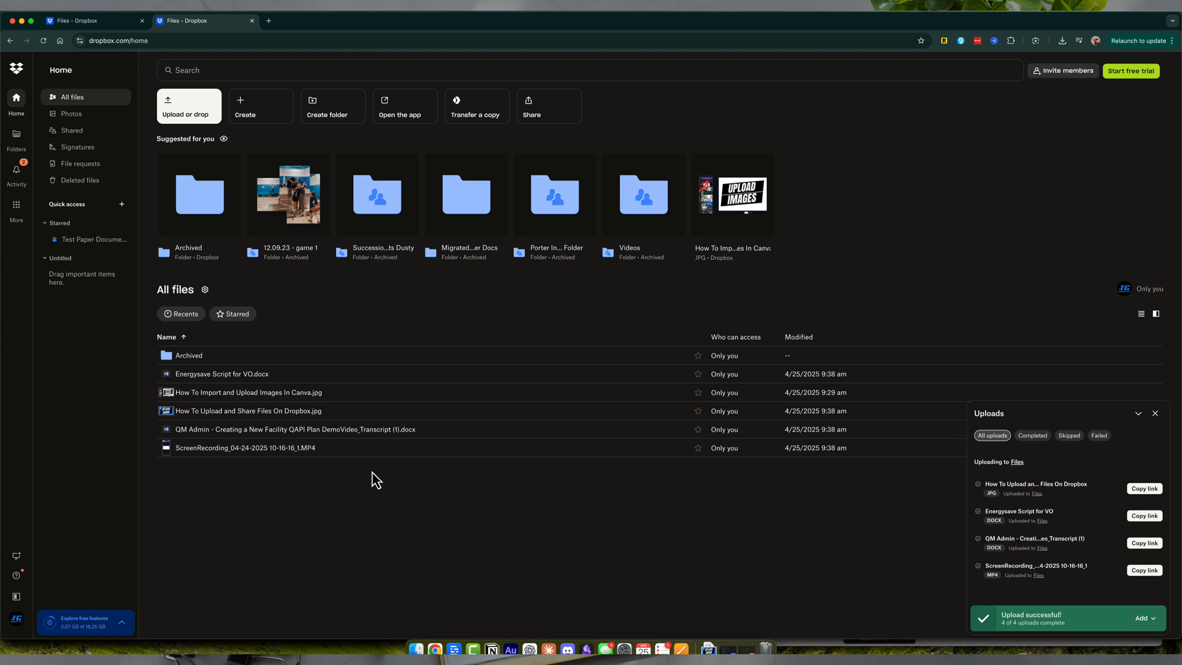
click(248, 410)
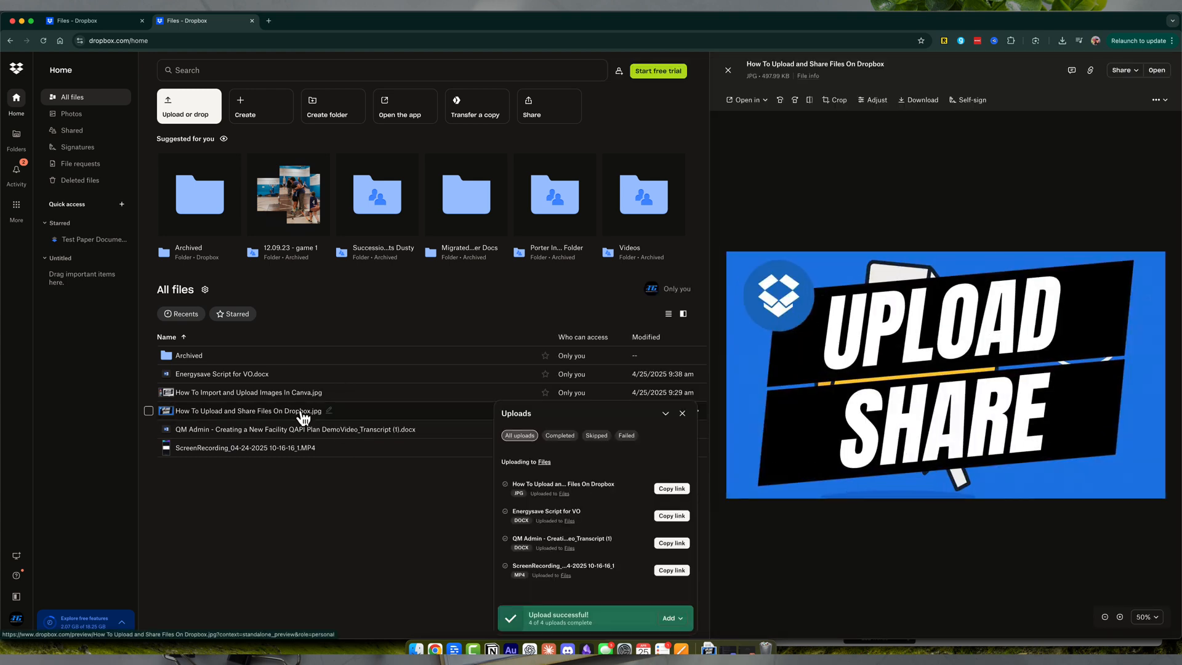
Close the Uploads panel and show the image's Share dropdown options
click(681, 413)
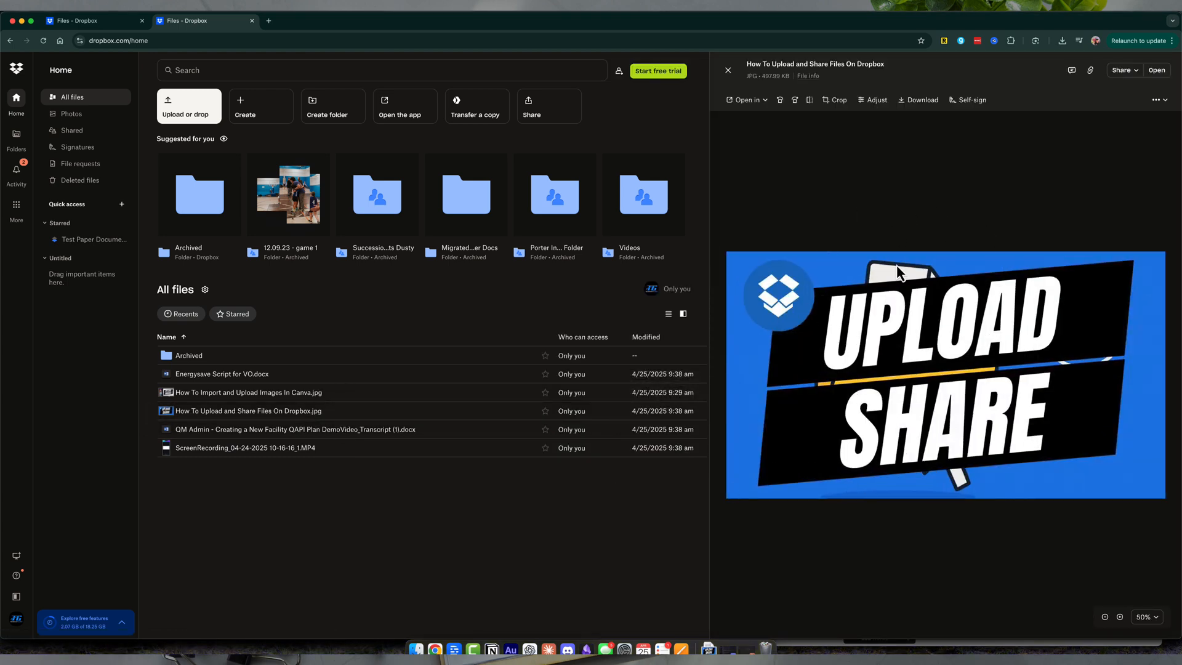
mouse_move(947, 262)
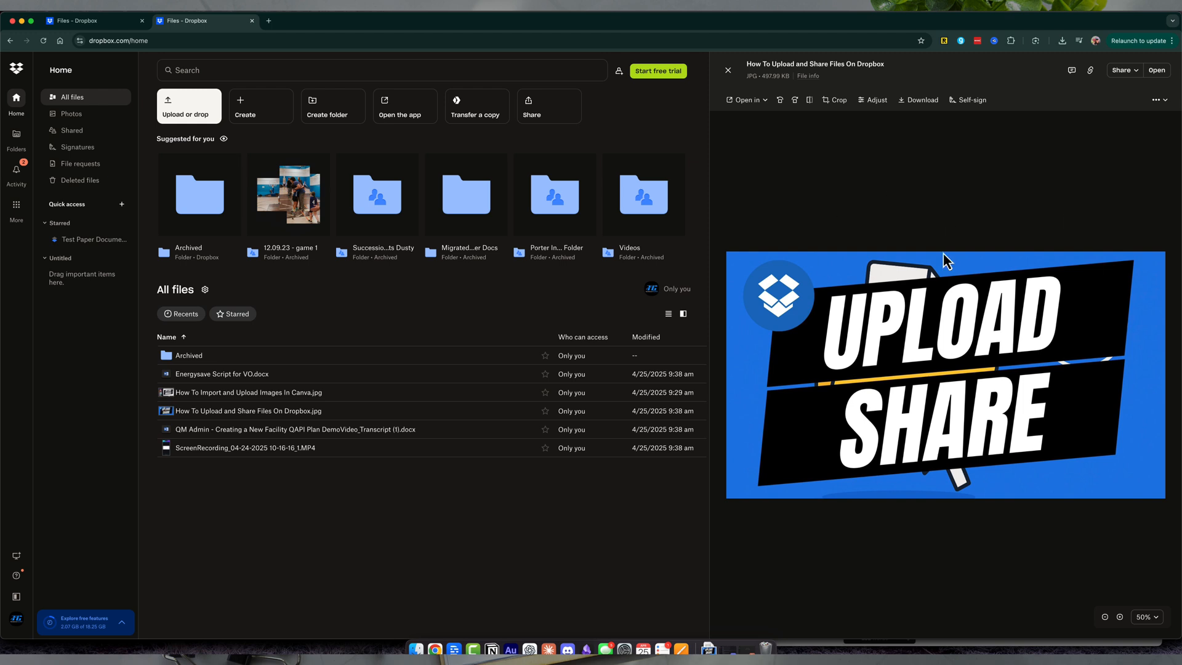
mouse_move(895, 207)
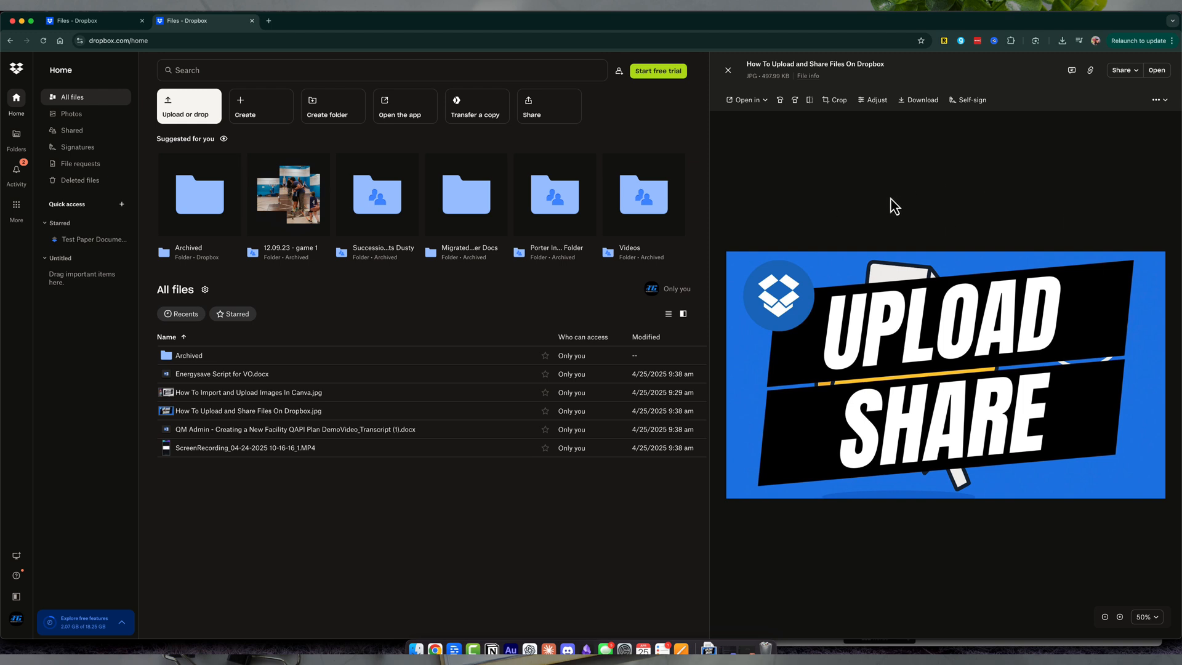
mouse_move(317, 355)
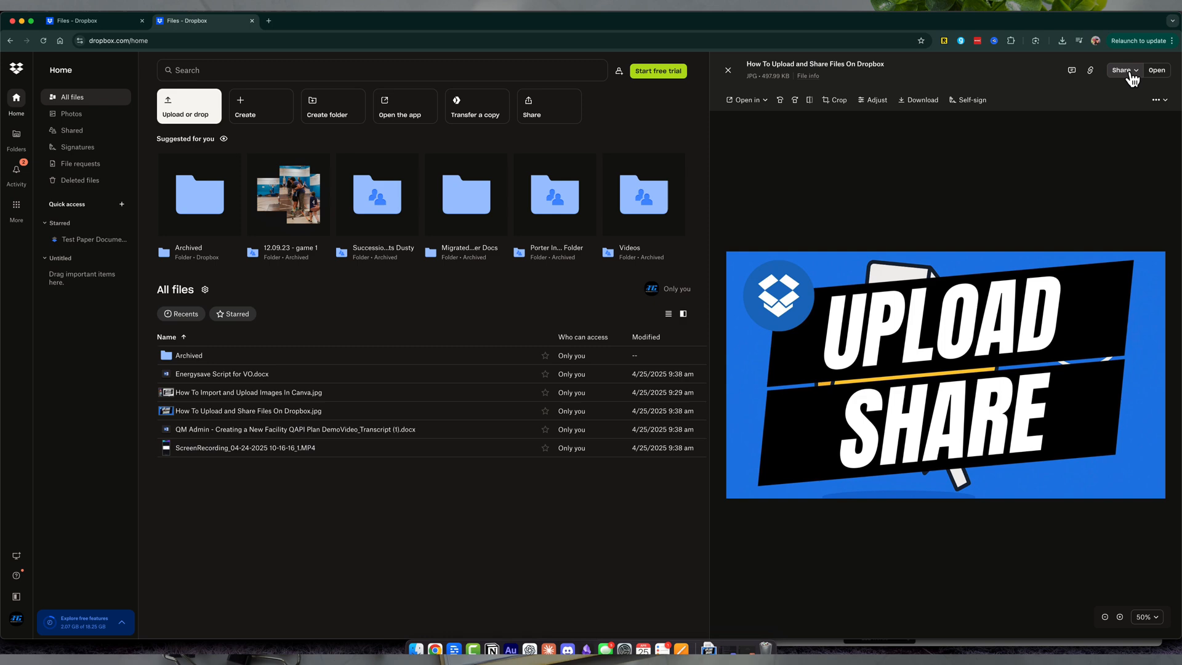
click(1122, 70)
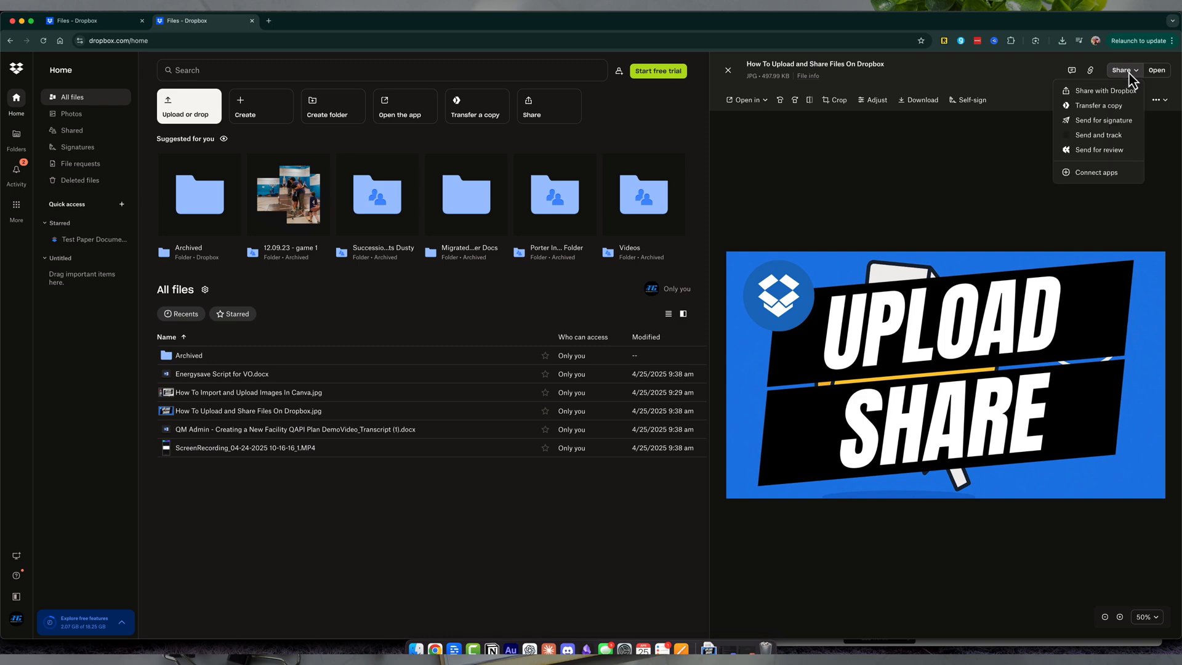
mouse_move(1104, 91)
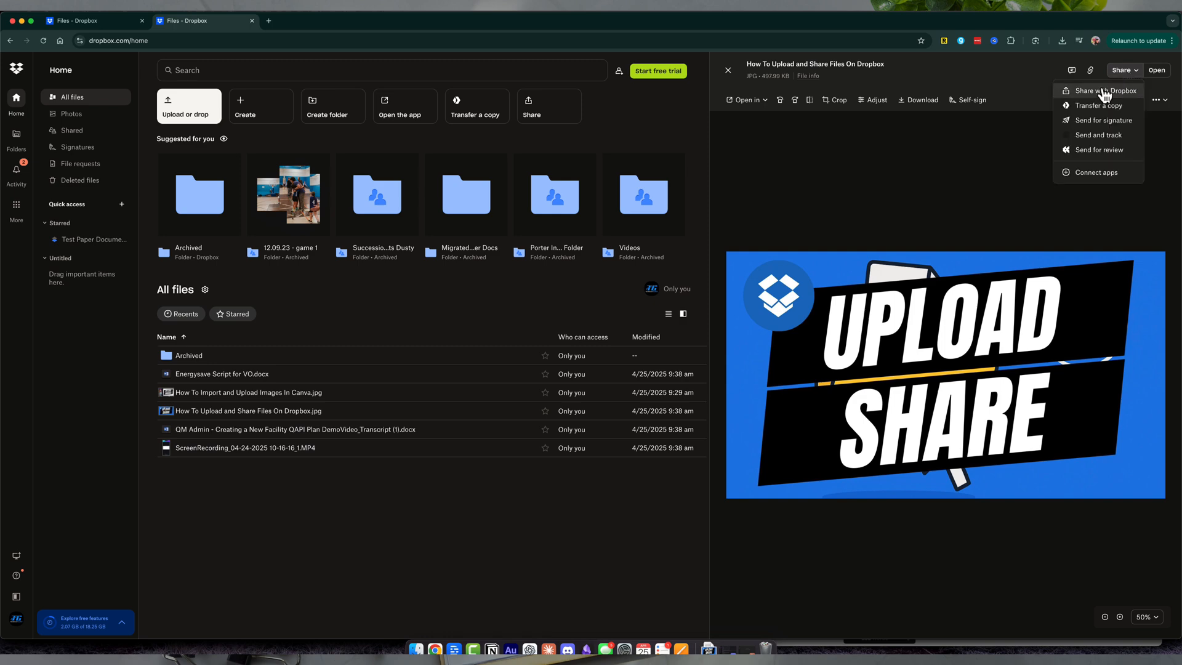
Open Share with Dropbox, start adding a person named 'tec', then return to the share dialog
click(1102, 90)
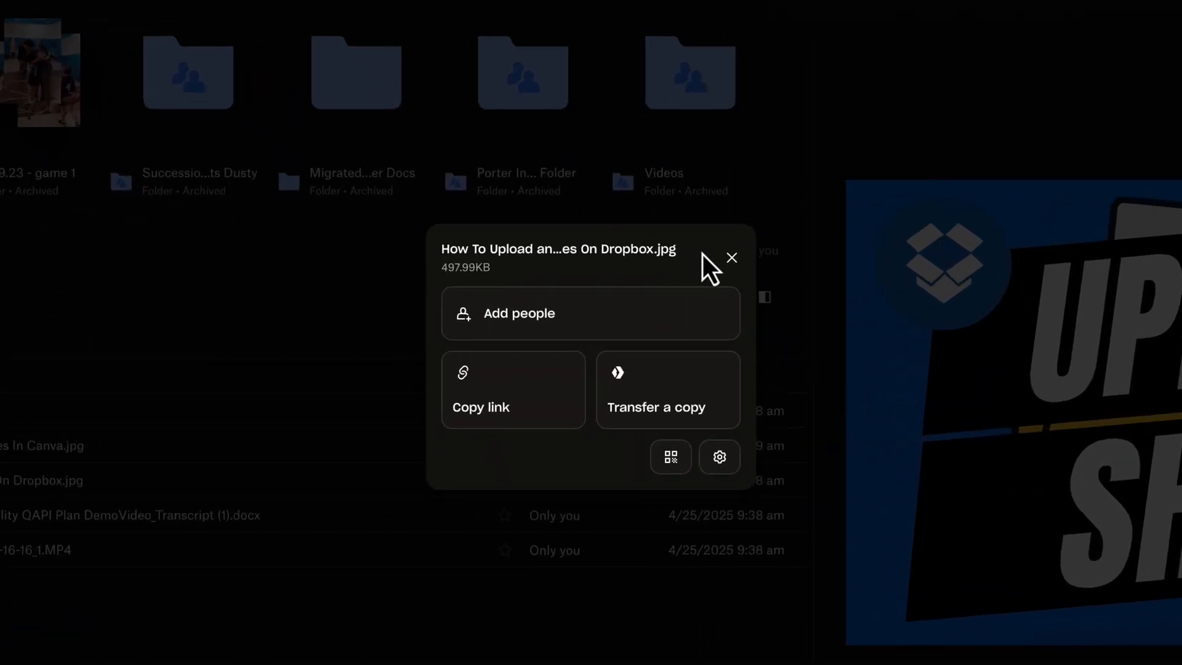
mouse_move(688, 267)
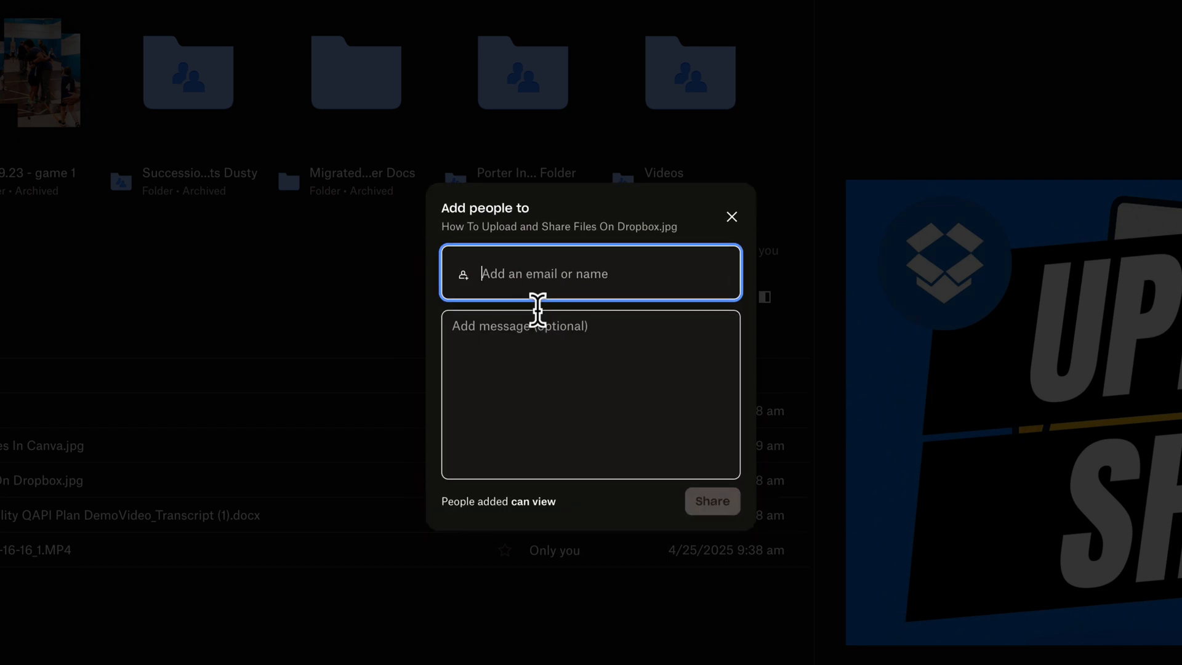
click(590, 273)
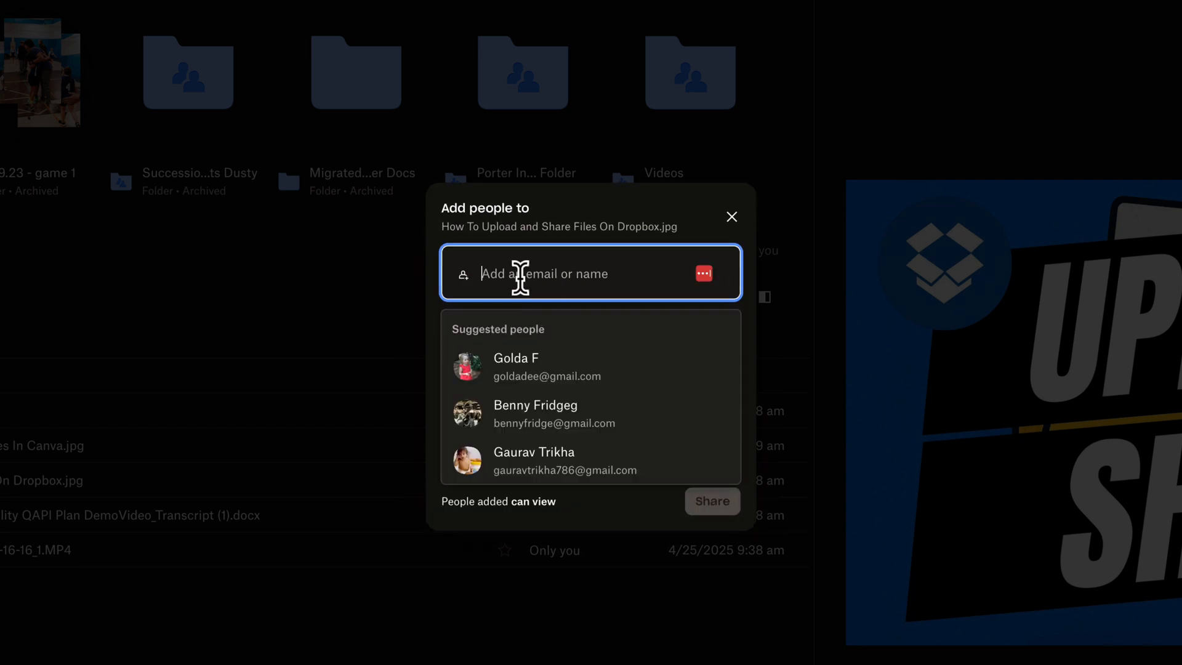
text(tec)
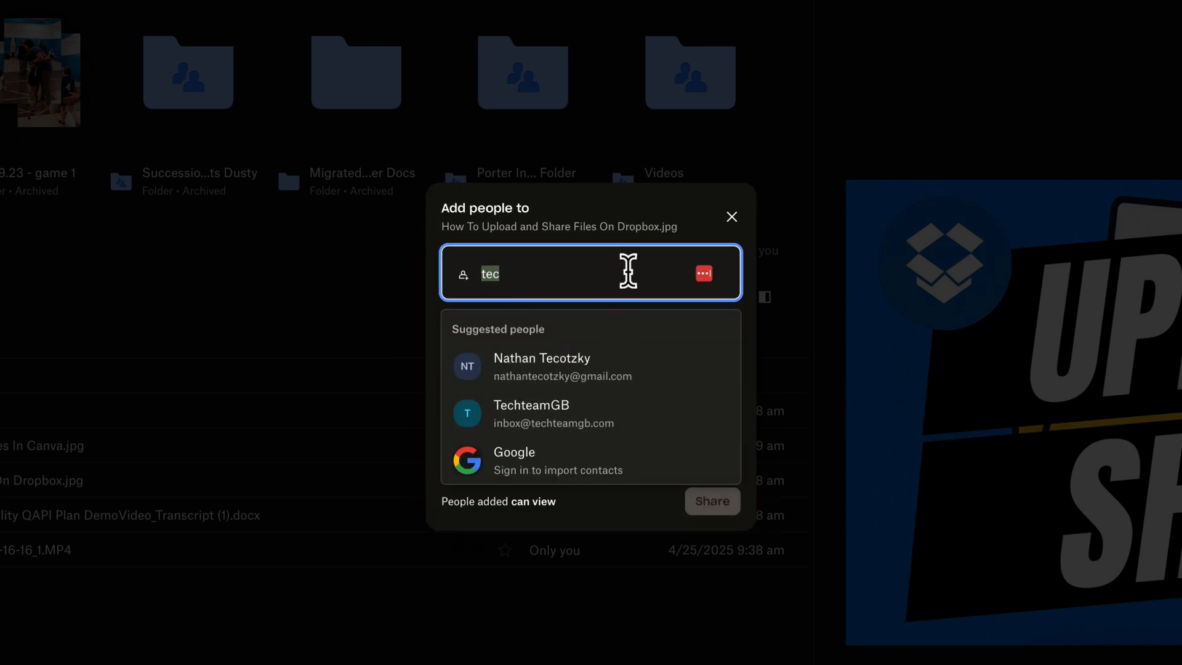
click(731, 216)
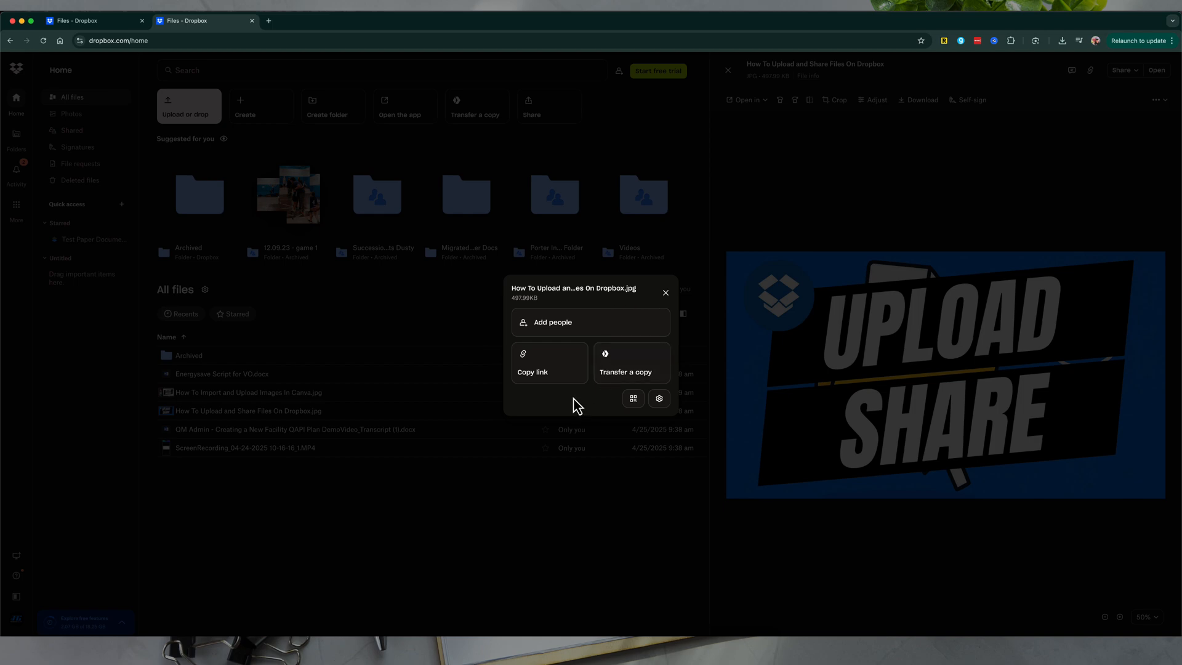
Copy a view-only link to the image, then close the link popup and share dialog
click(532, 366)
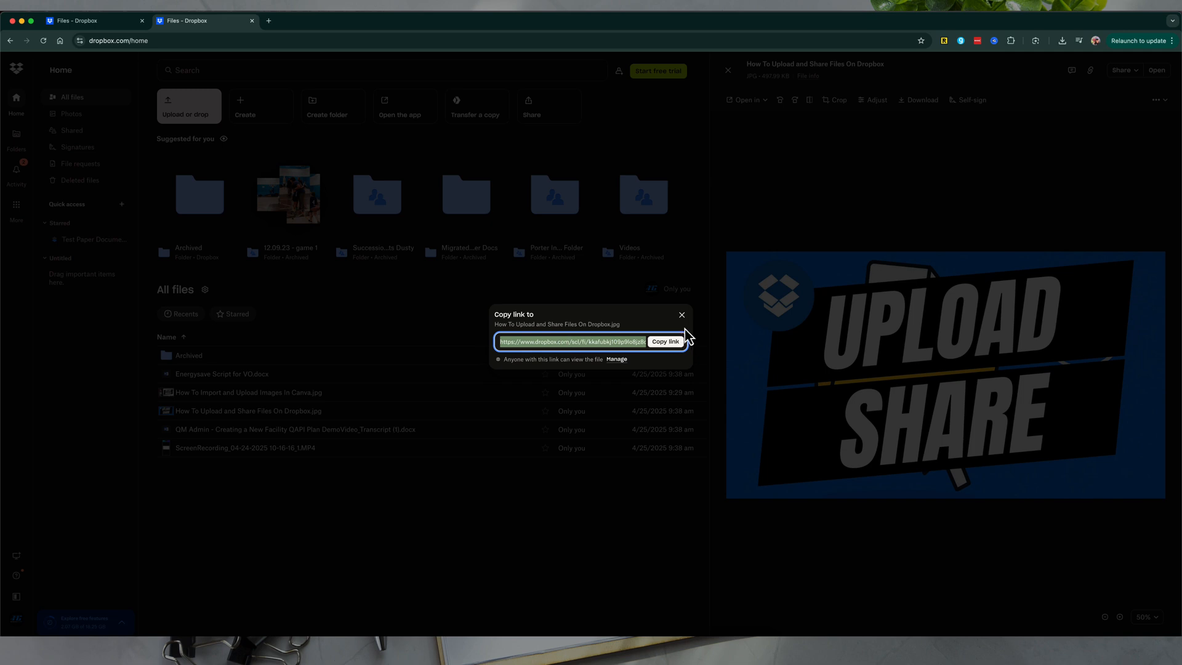
click(681, 315)
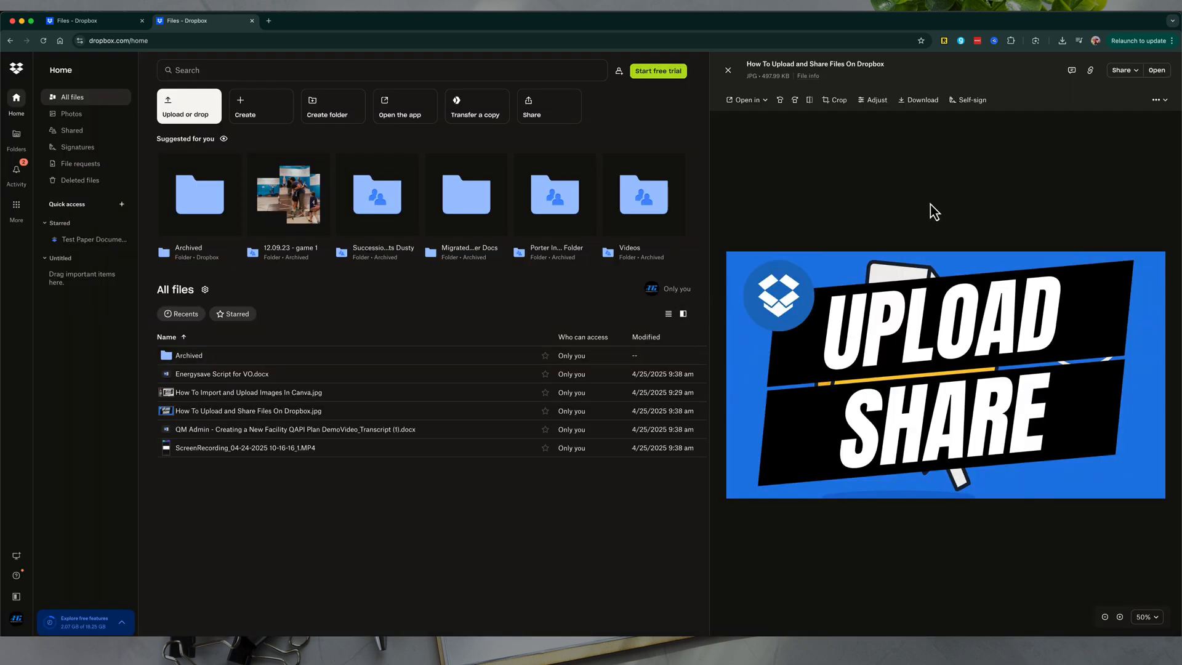
click(1136, 70)
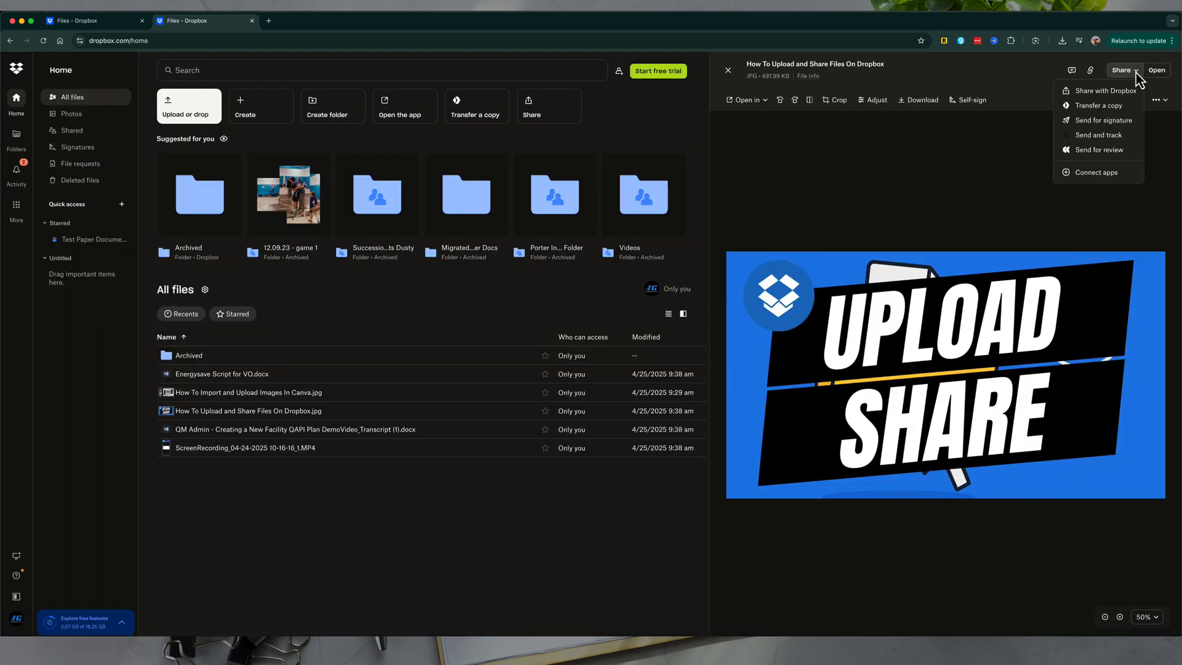
click(1105, 90)
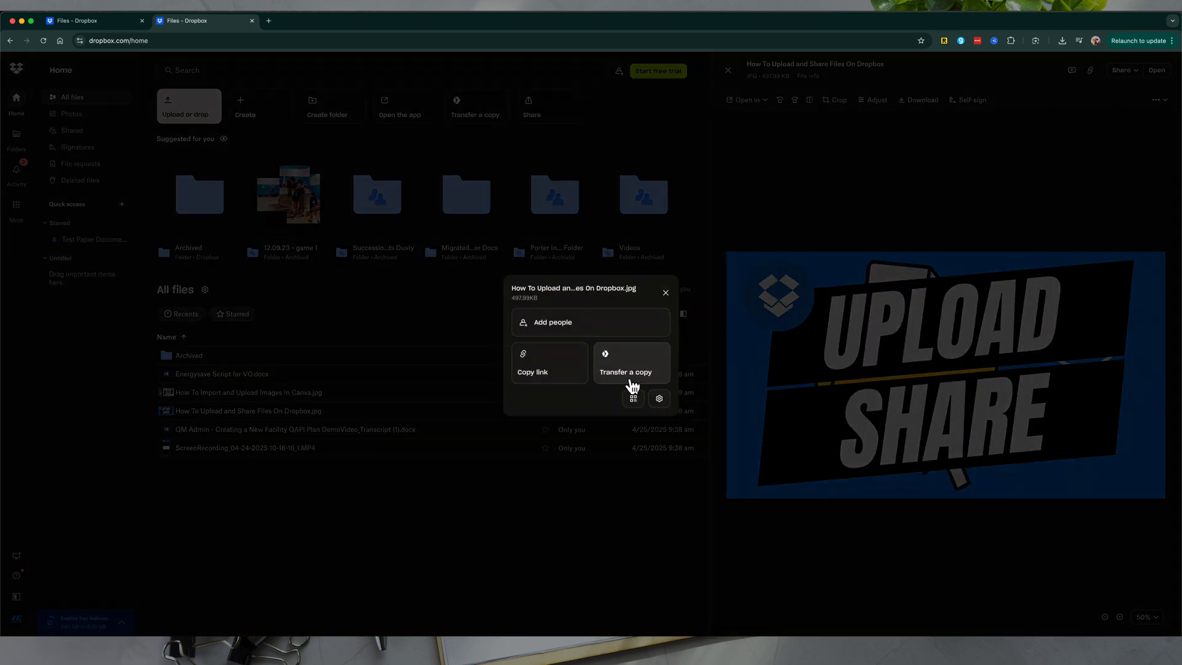
click(664, 292)
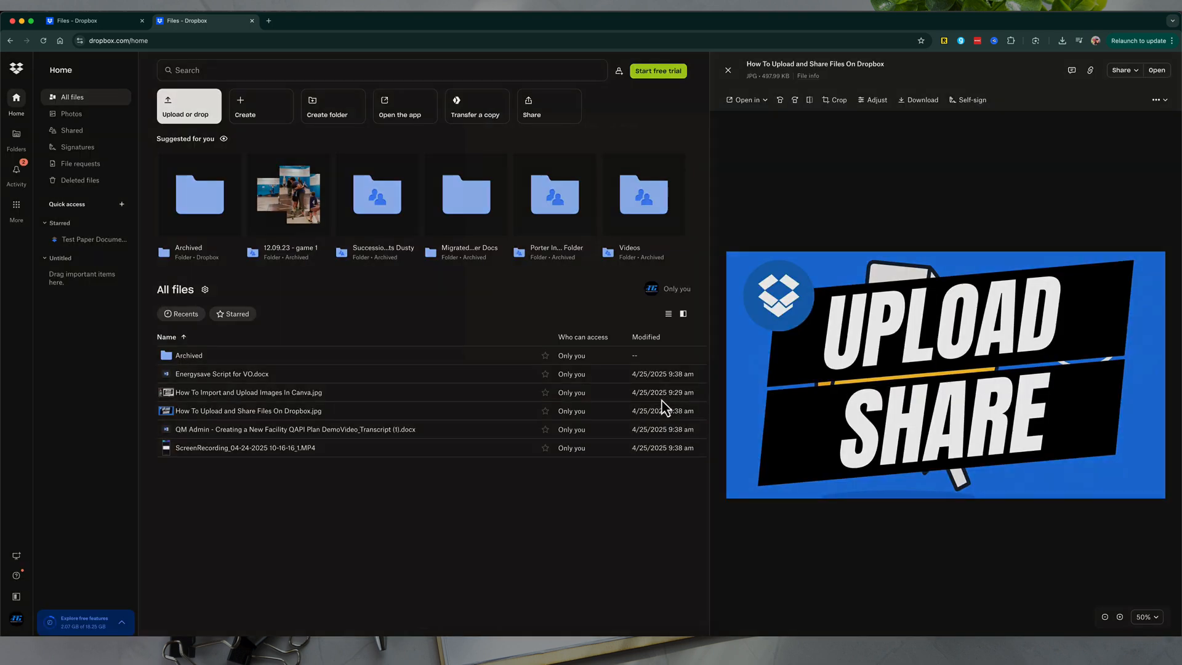
Open the link's settings gear, glance at File settings, and return to Link for viewing
click(1123, 71)
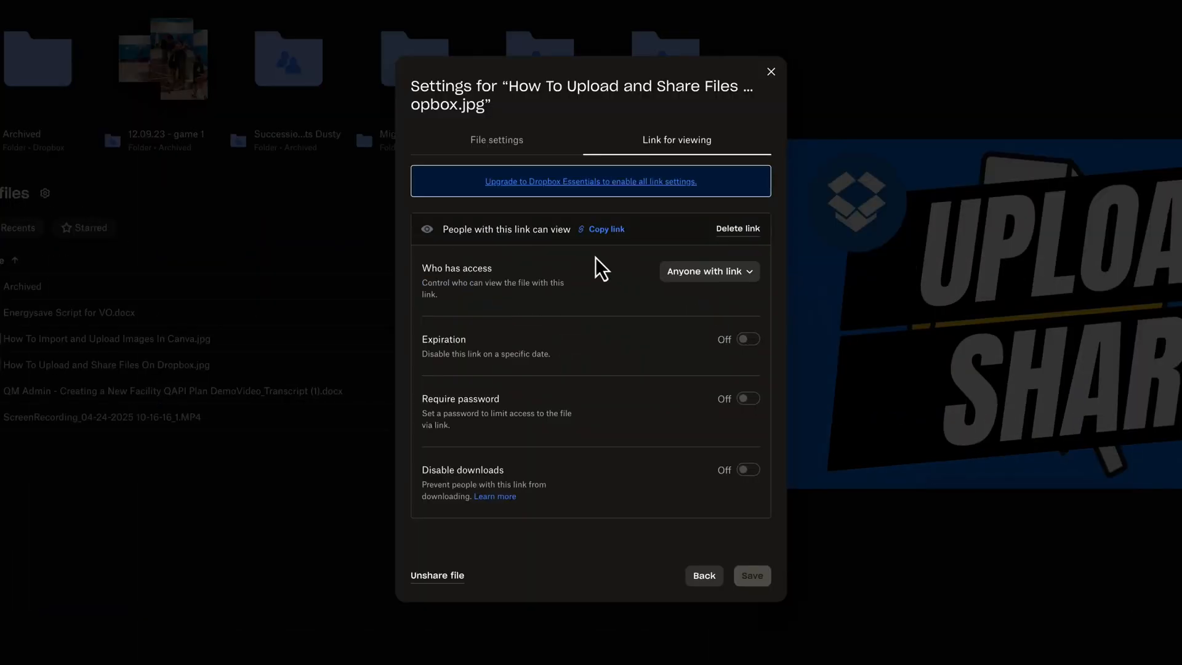
click(497, 140)
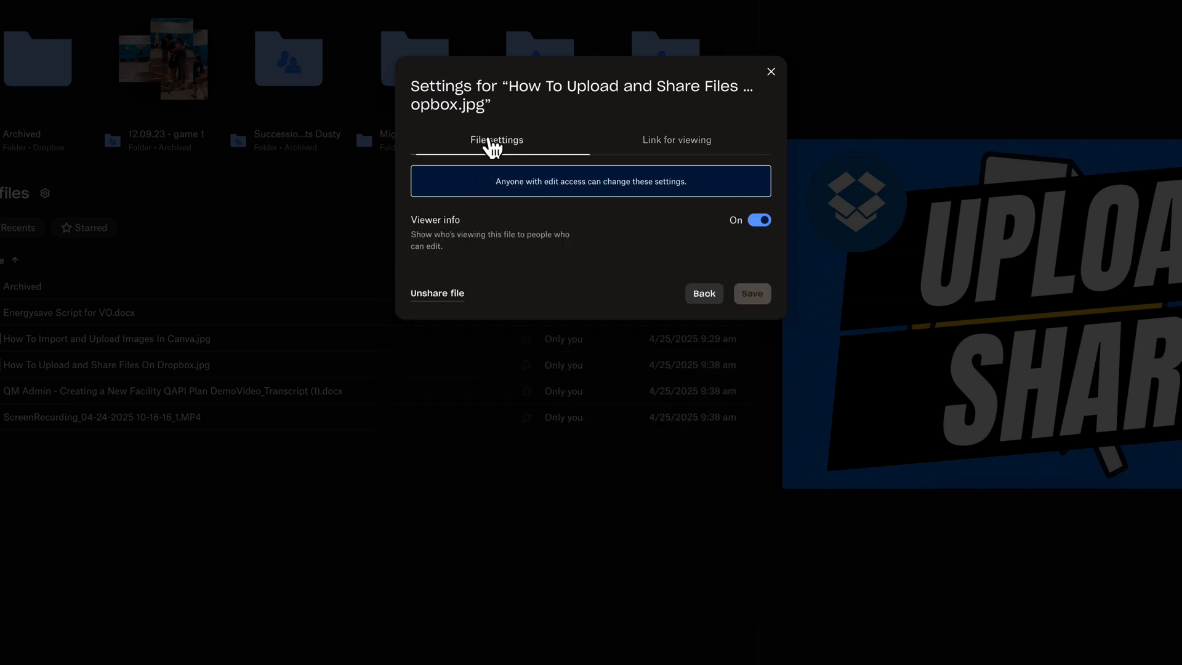
click(676, 140)
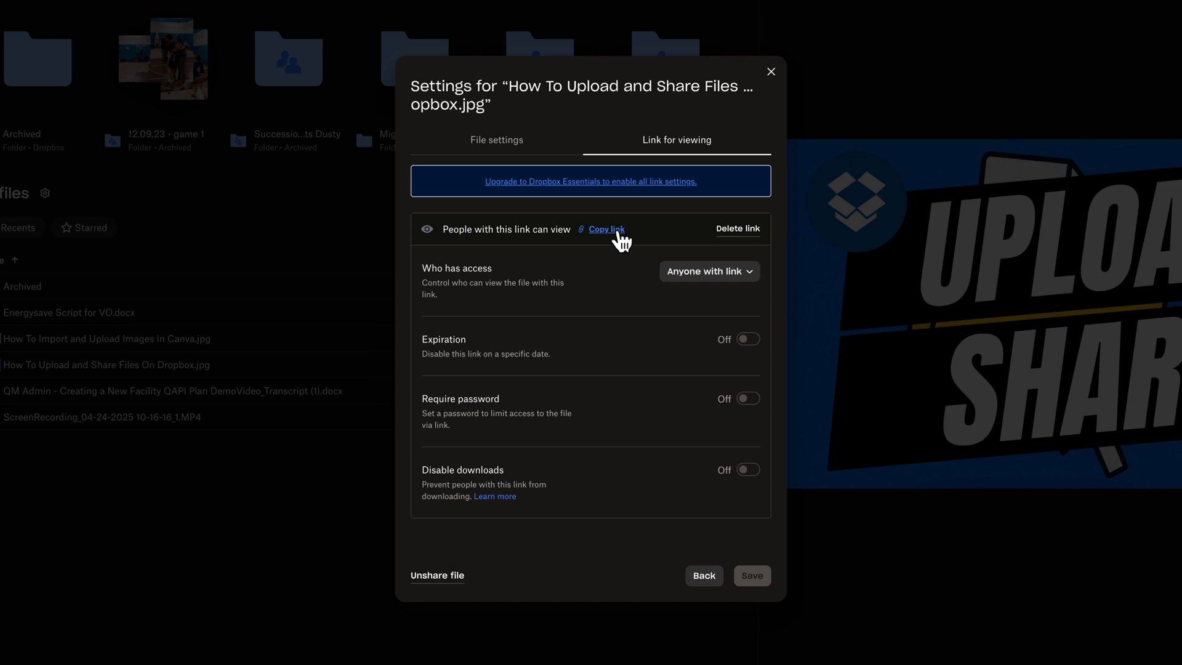
mouse_move(637, 303)
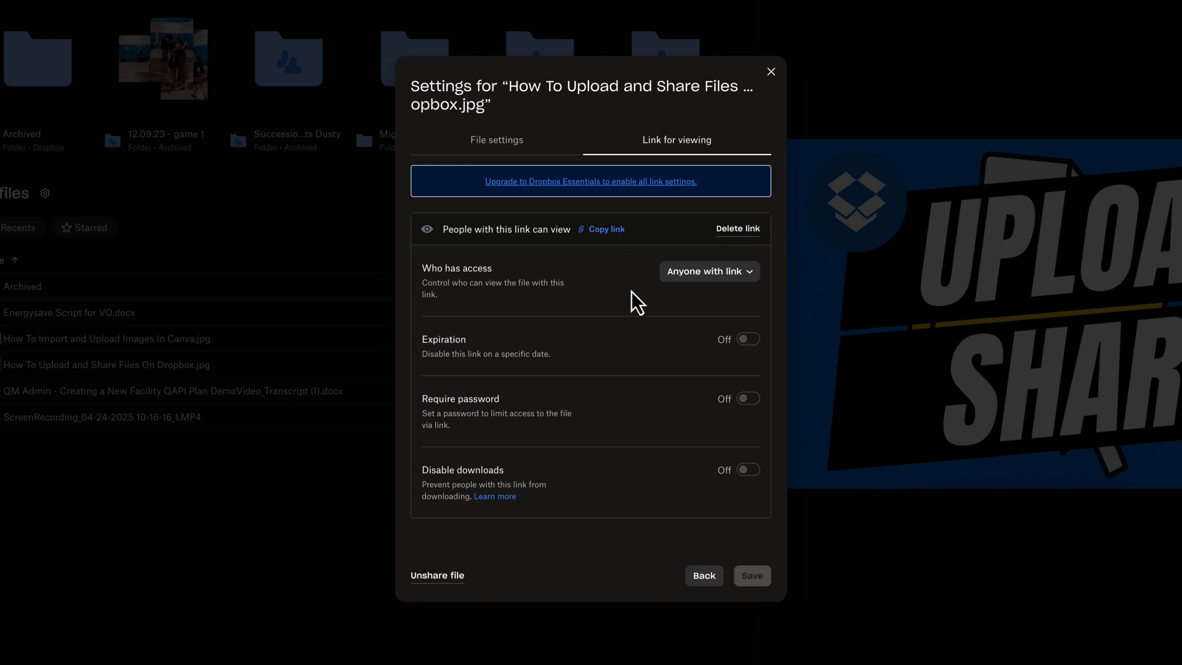
Keep link access as Anyone with link, review the toggles, and close link settings
click(708, 271)
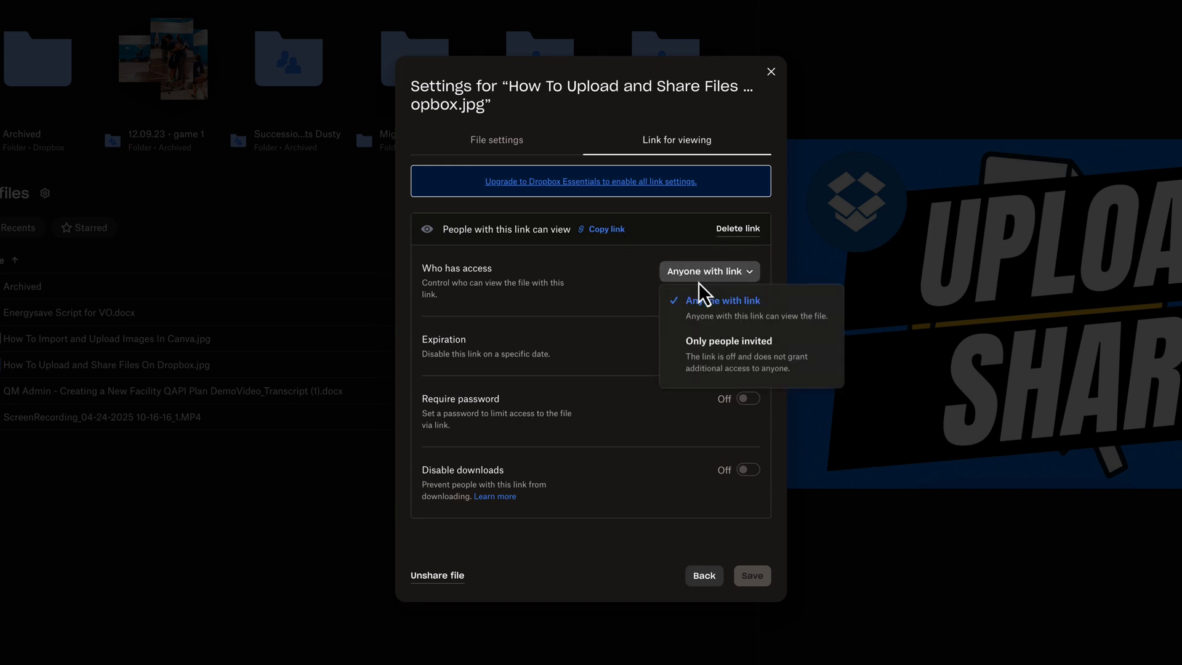
click(724, 299)
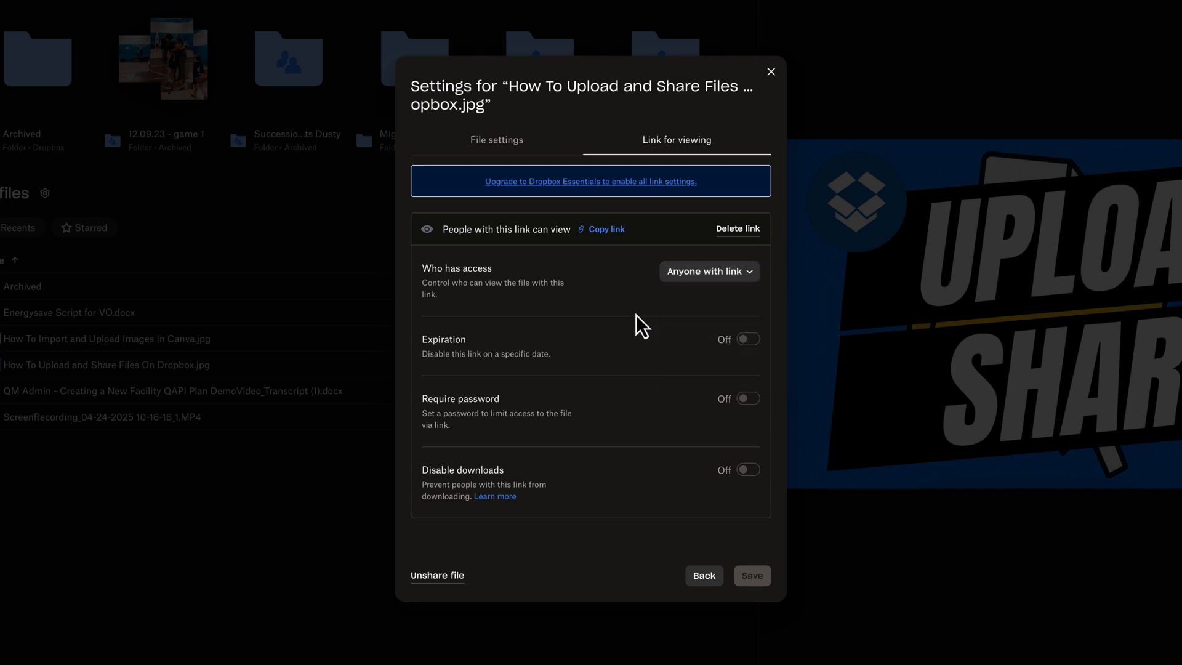
mouse_move(752, 353)
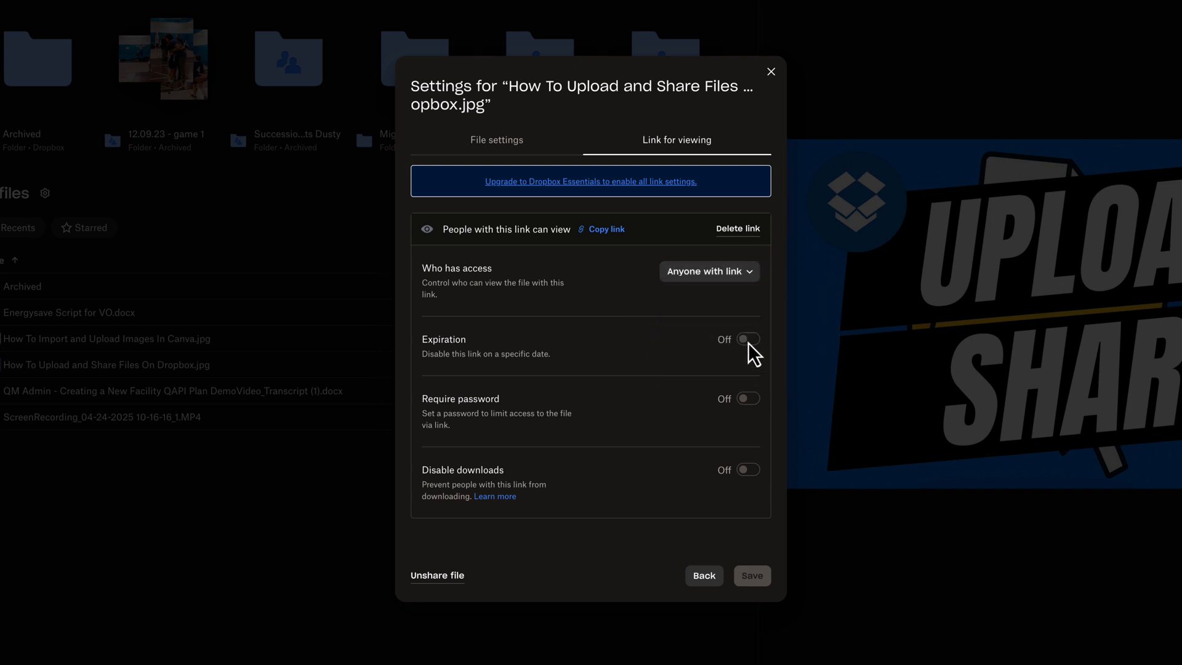
mouse_move(639, 375)
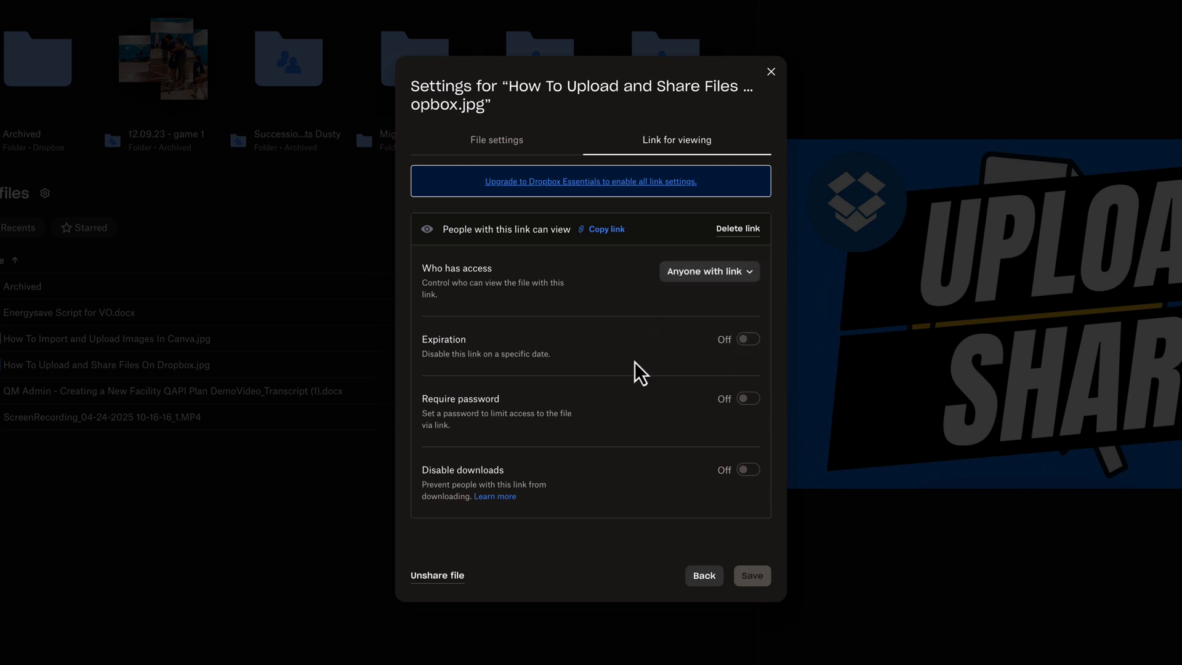
mouse_move(536, 413)
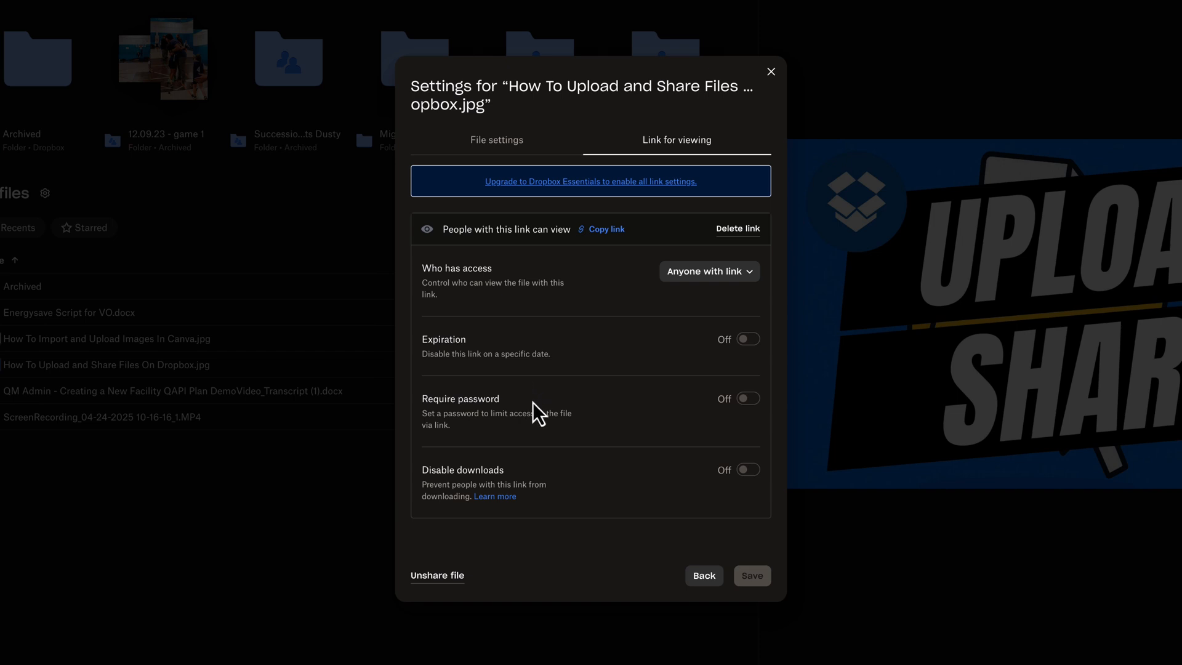
mouse_move(535, 415)
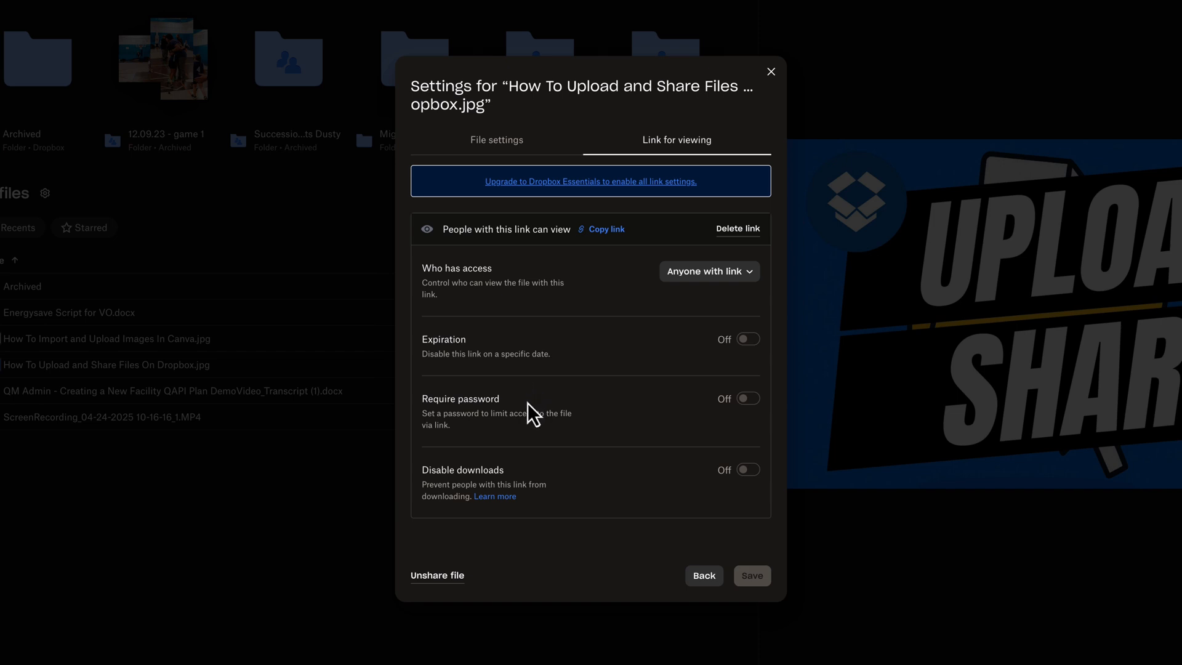
mouse_move(520, 449)
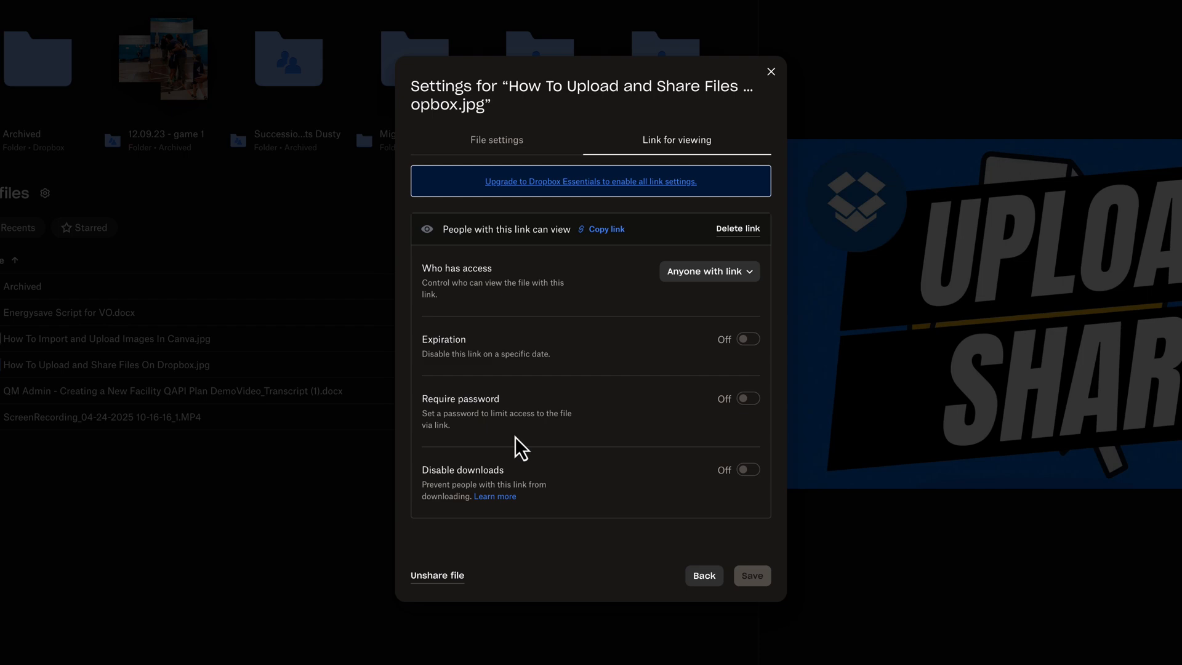
mouse_move(770, 71)
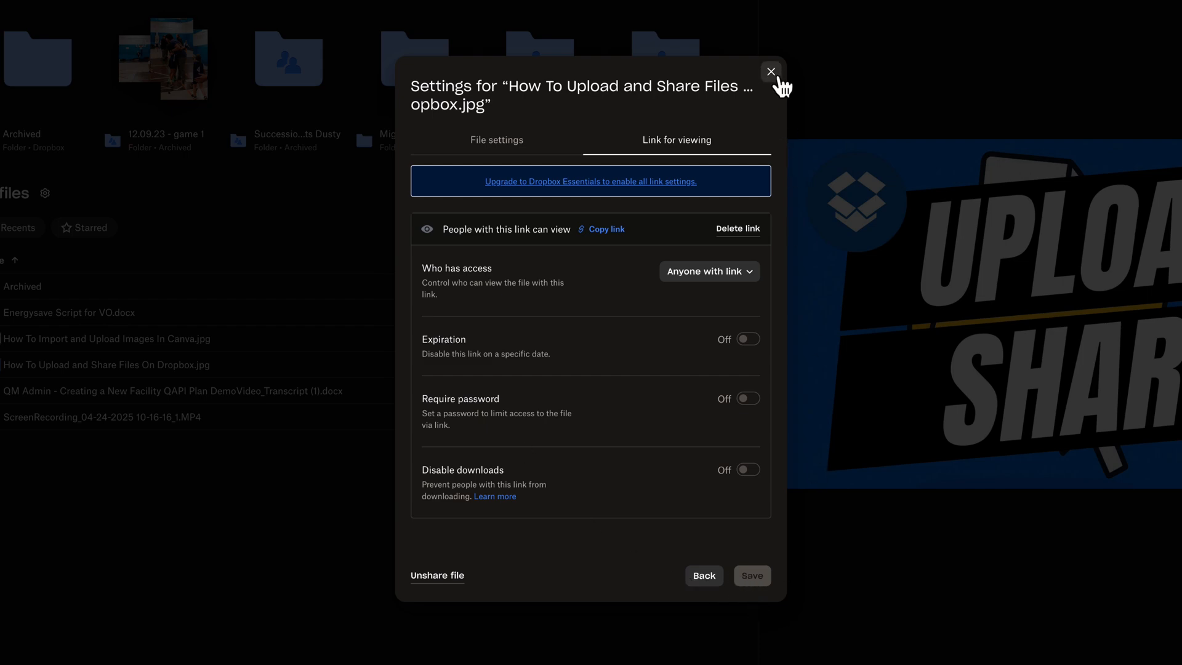
click(770, 71)
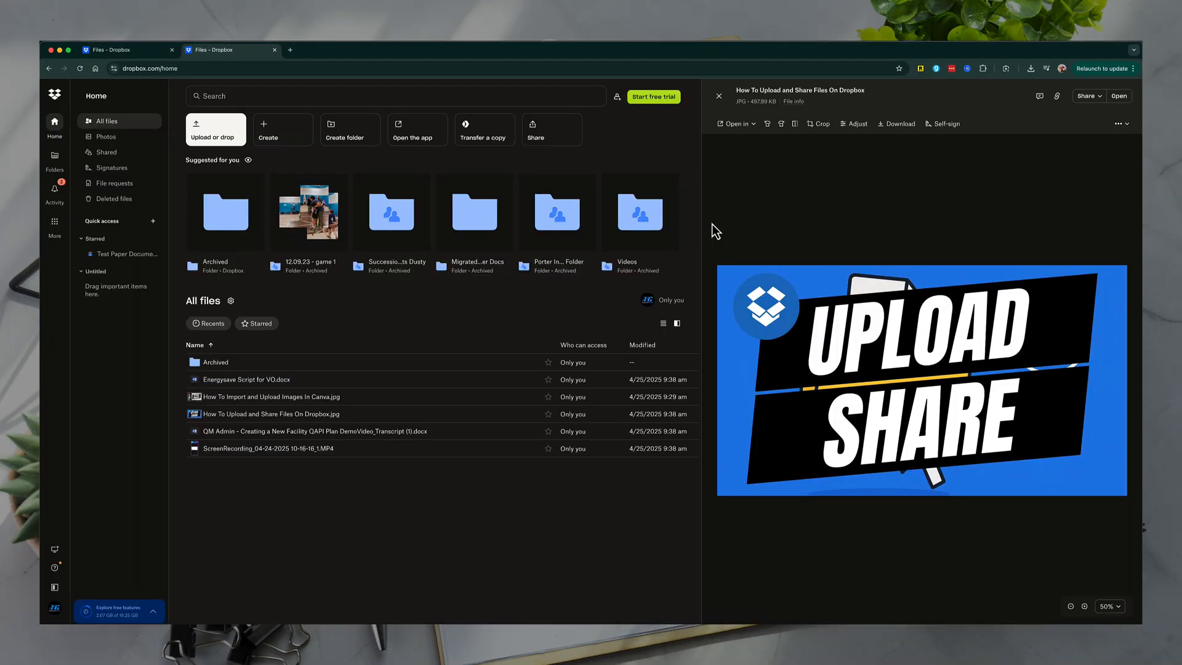
mouse_move(701, 239)
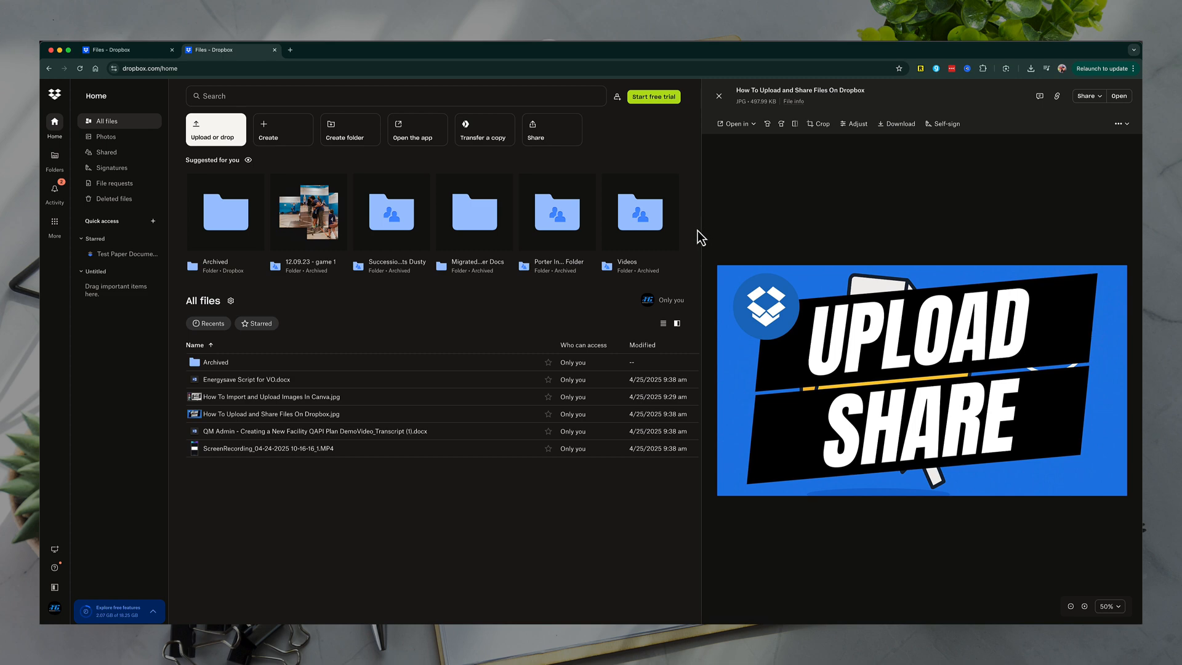
mouse_move(676, 262)
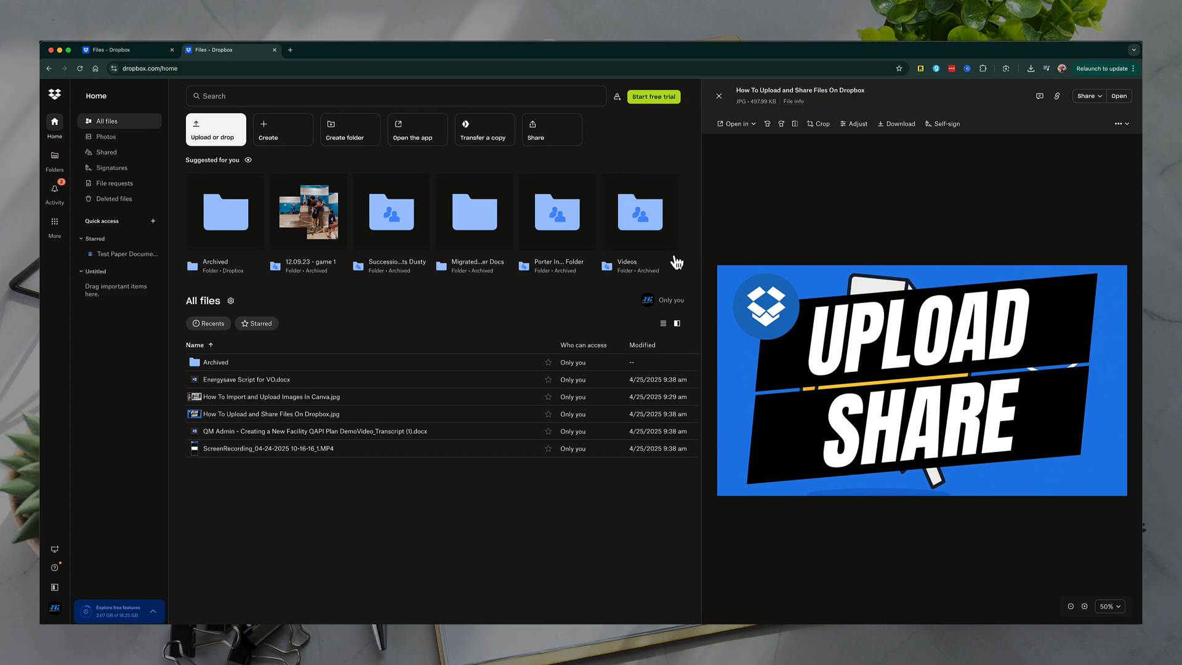
mouse_move(674, 238)
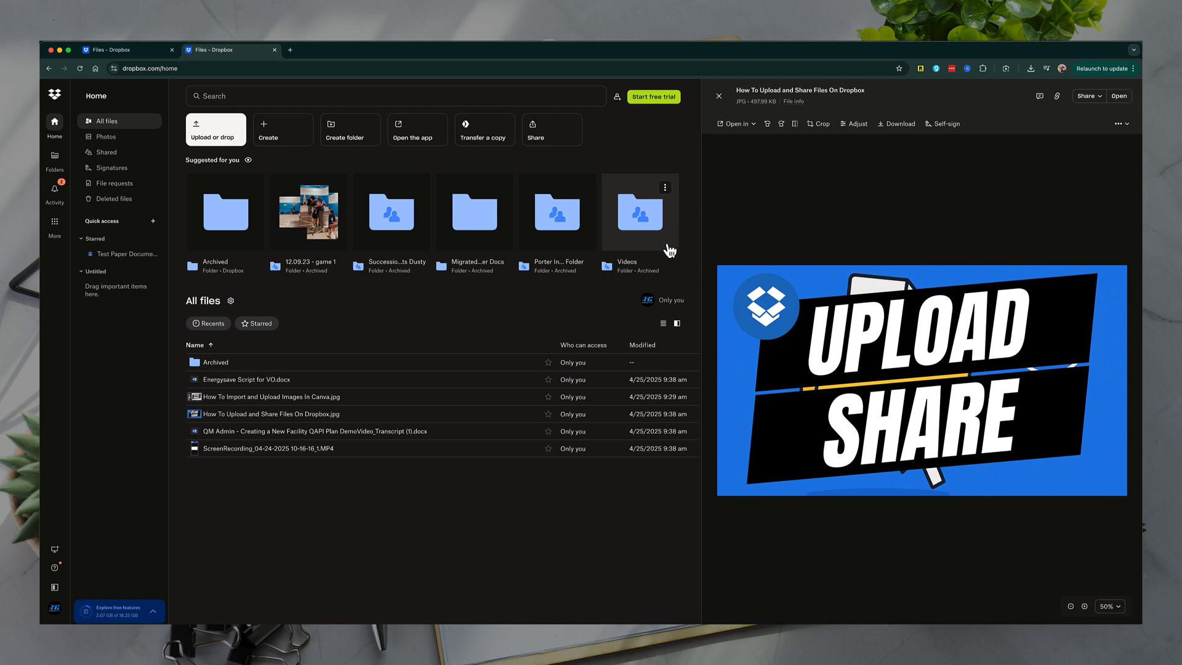
mouse_move(669, 239)
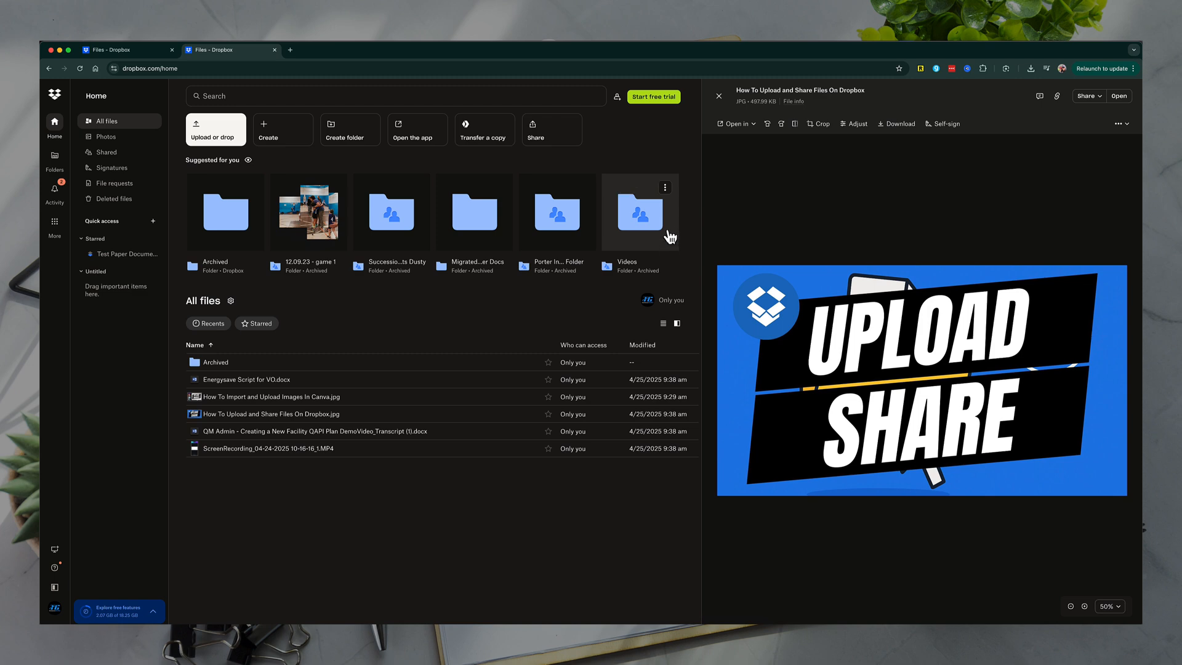